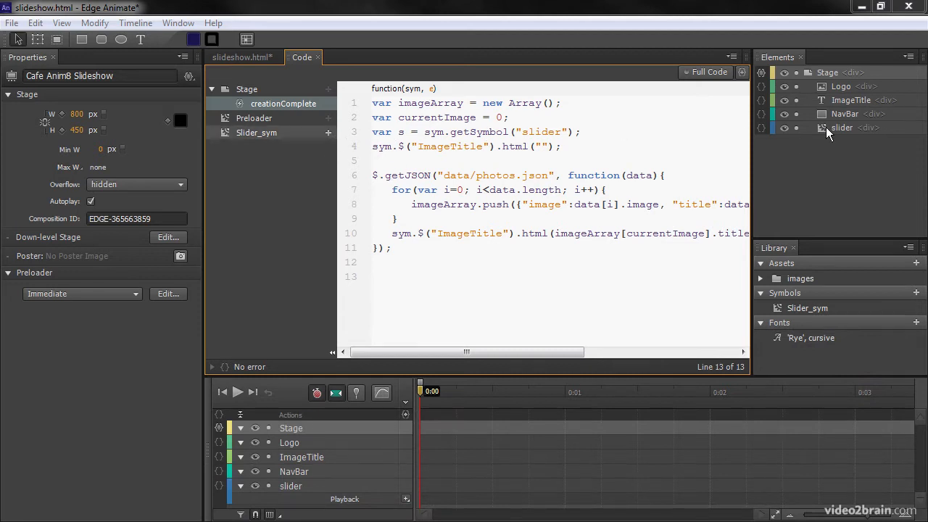
mouse_move(843, 128)
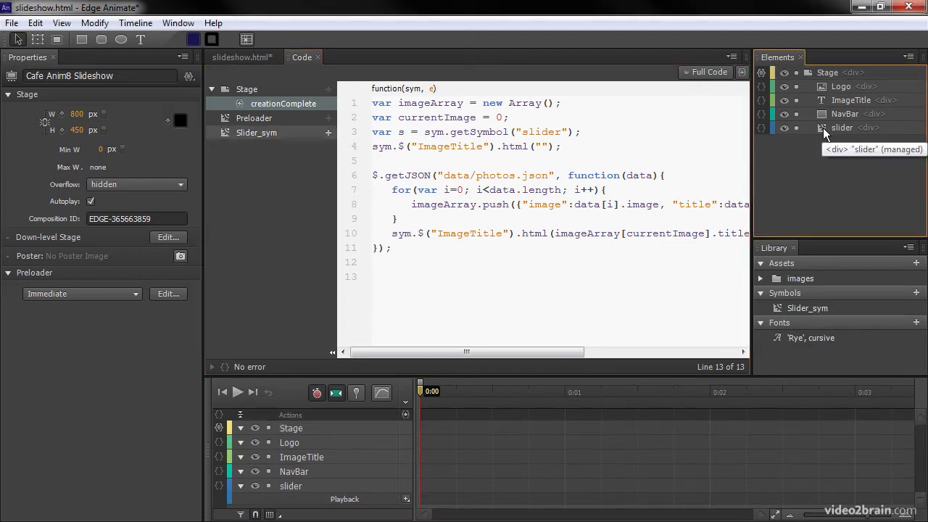
Enter the Slider_sym symbol from the Elements panel to edit its rectangle
click(842, 128)
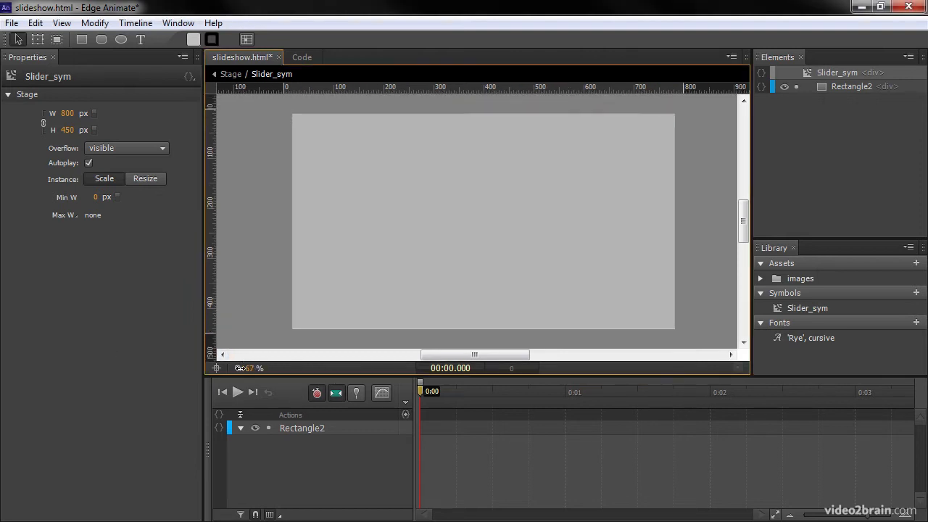
Zoom out, select Rectangle2 and begin renaming it ImageHolderOne in Properties
click(238, 367)
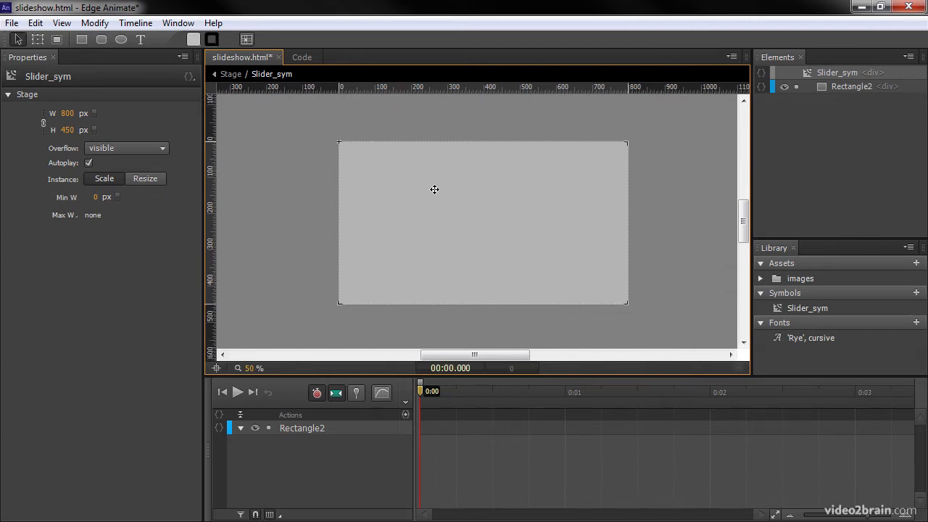
click(852, 86)
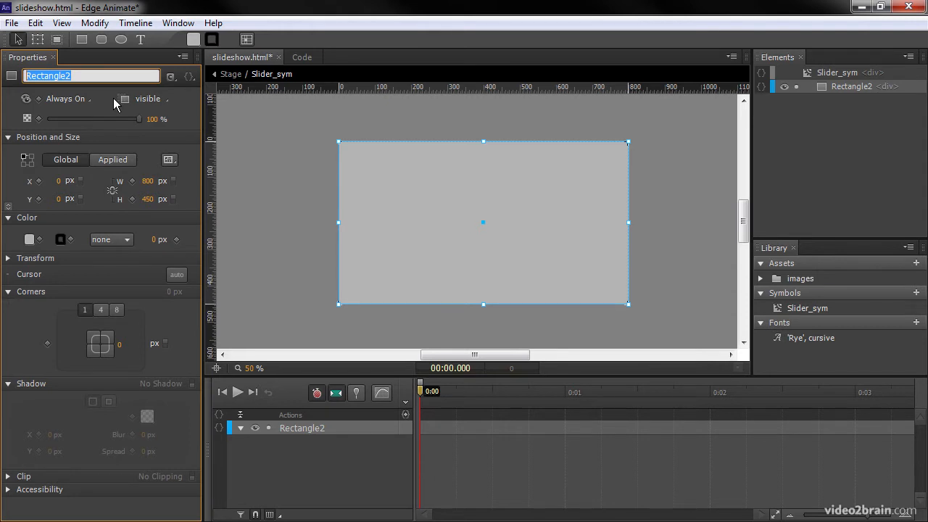
text(ImageHolderOne)
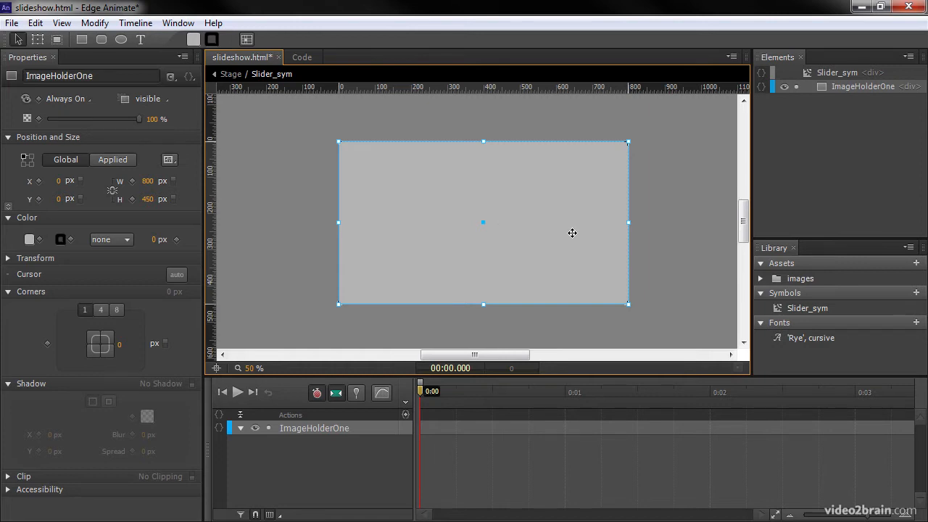
mouse_move(572, 229)
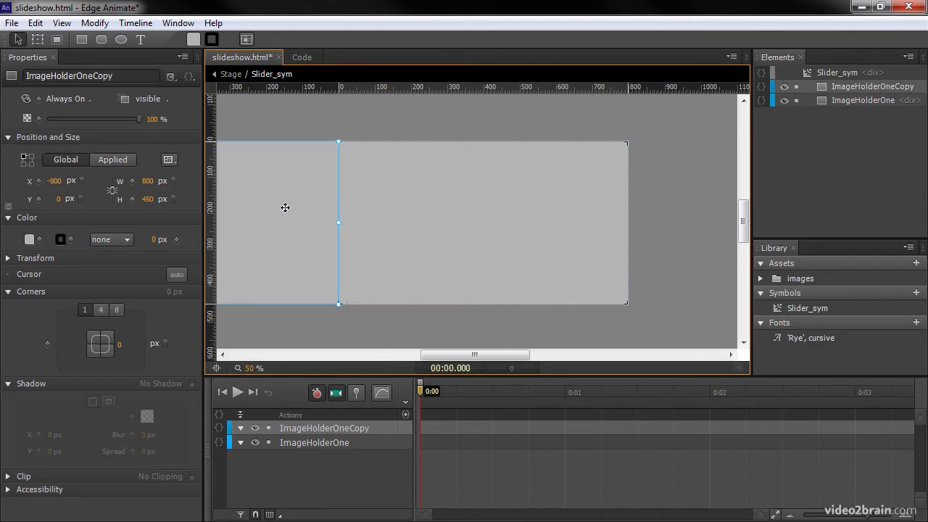
Name the copied rectangle ImageHolderTwo and scroll the stage to check placement
double_click(69, 75)
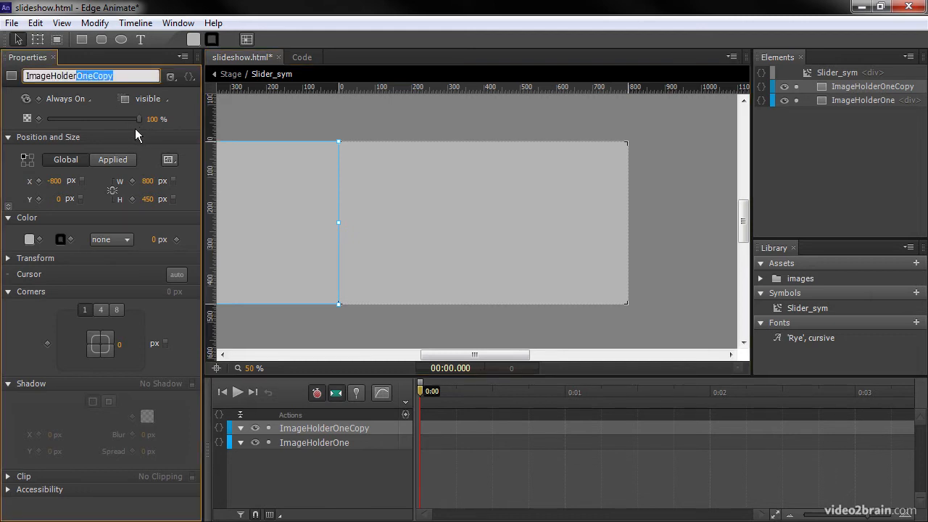
text(ImageHolderTwo)
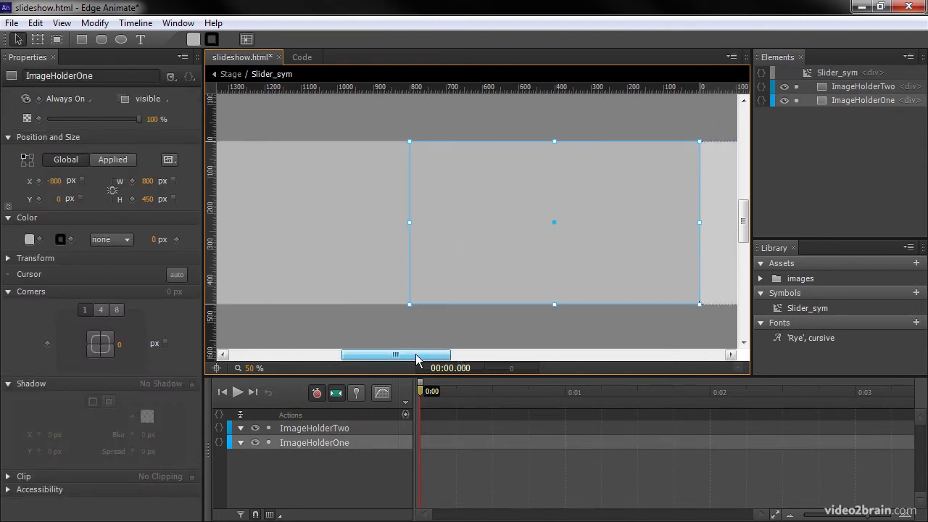
drag(395, 355, 479, 354)
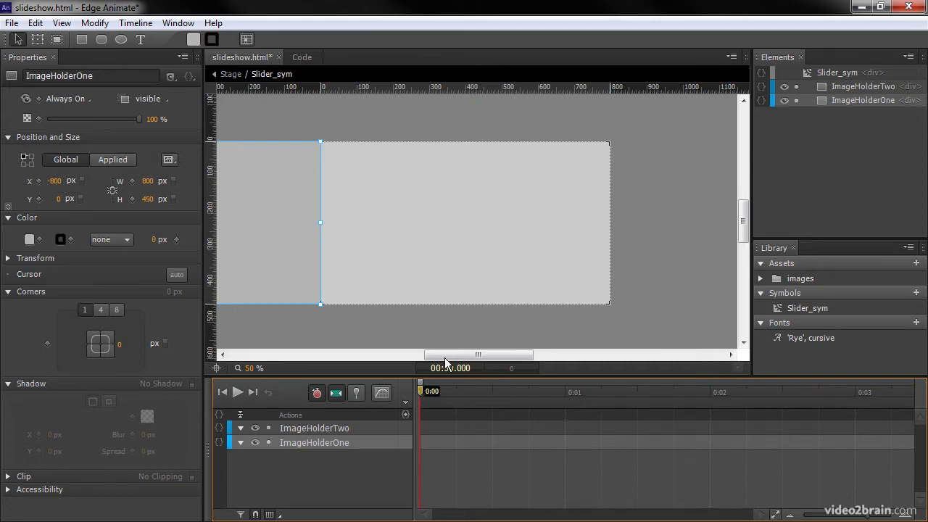
Insert a timeline label named SlideIn at the start via Timeline > Insert Label
click(134, 23)
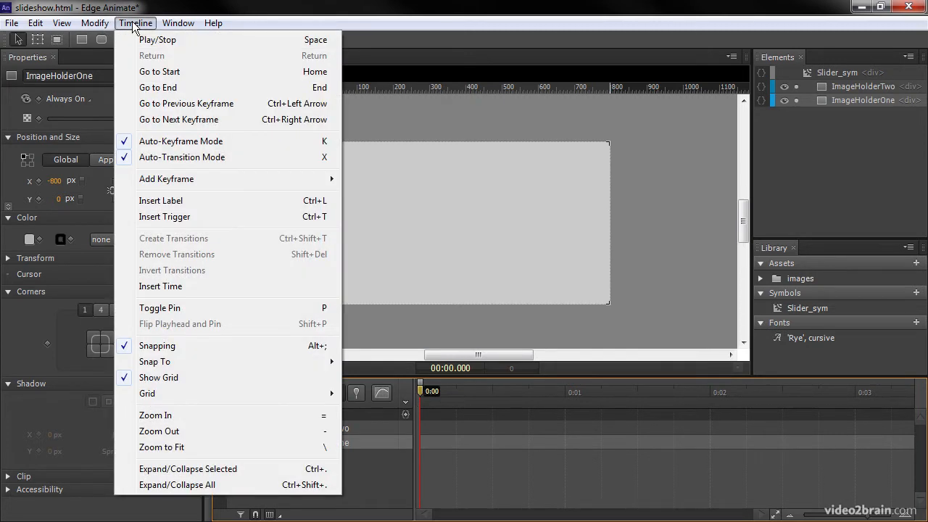
click(161, 200)
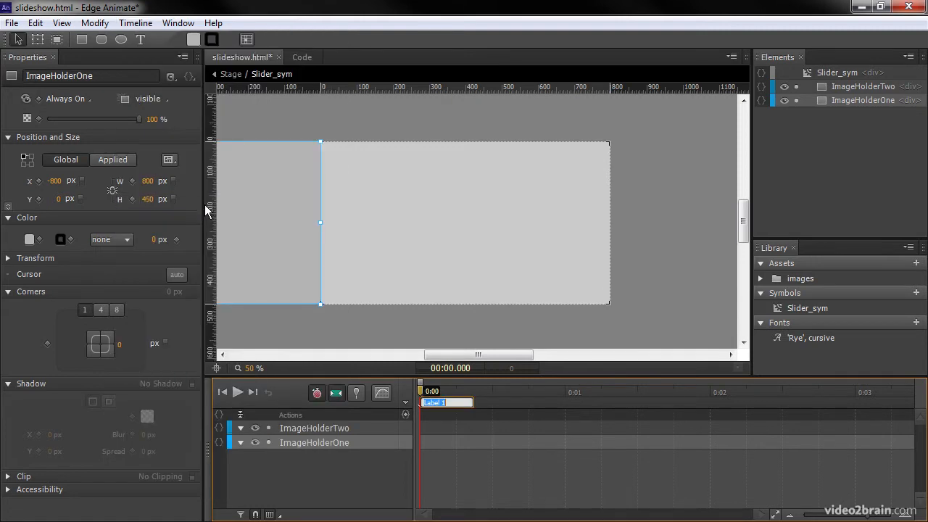
text(S)
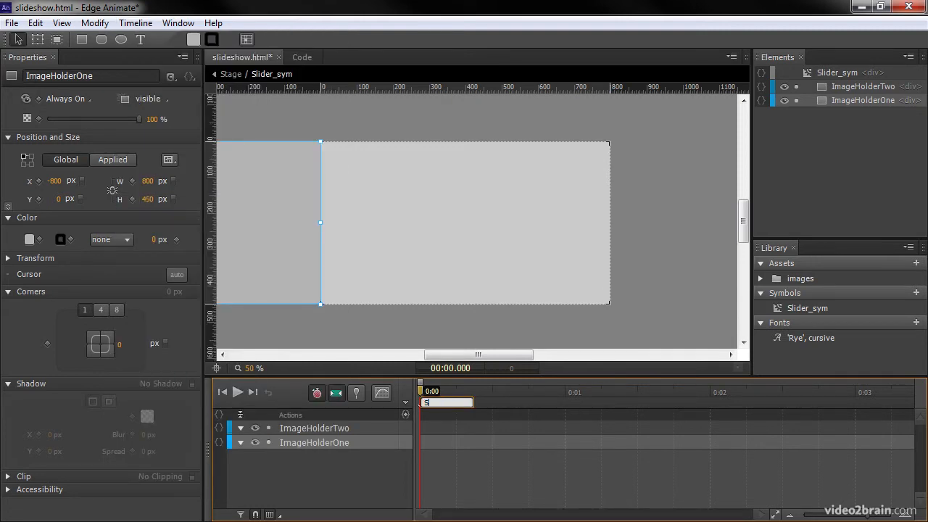
text(SlideIN)
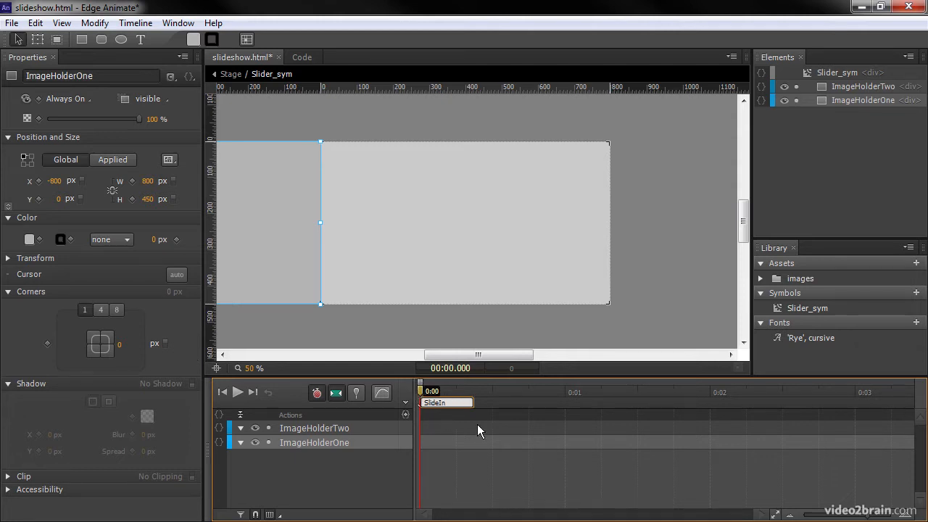
Move the playhead to the one-second mark for the Rest label
drag(420, 391, 510, 392)
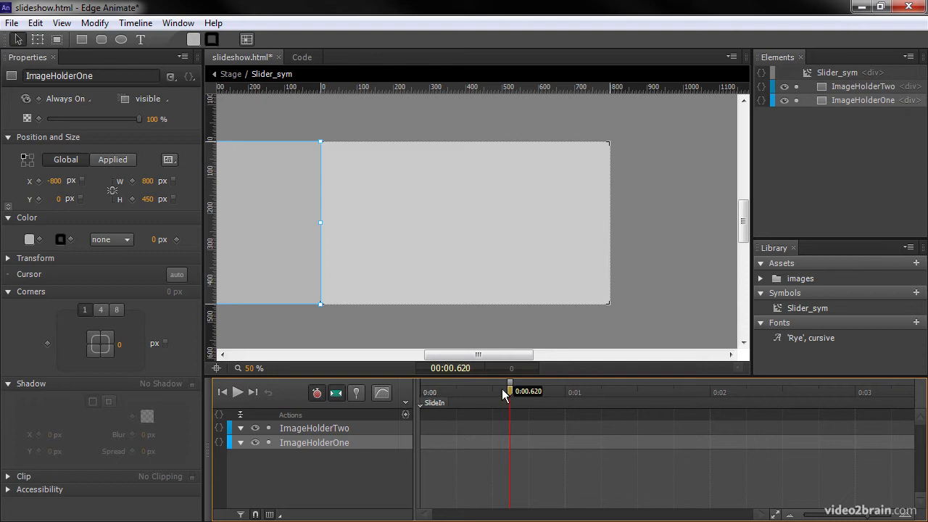
drag(510, 390, 565, 390)
text(Rest)
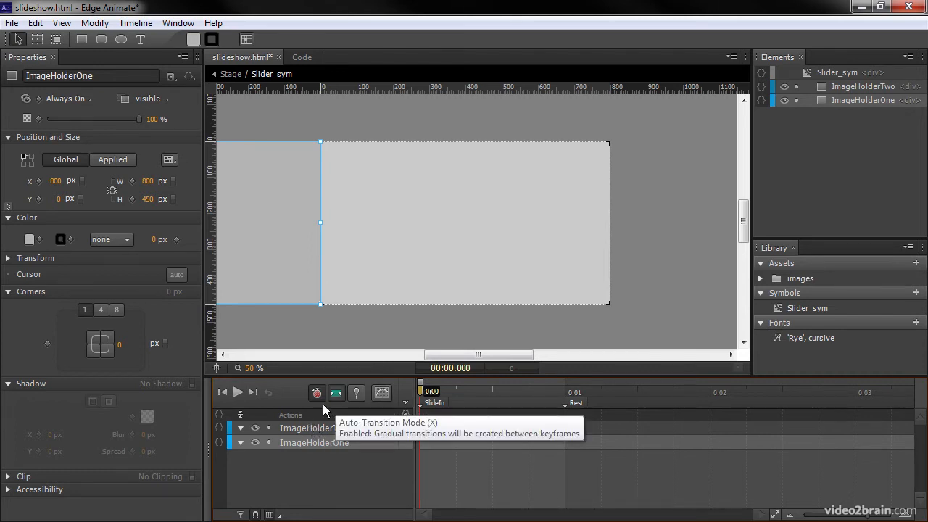
mouse_move(470, 346)
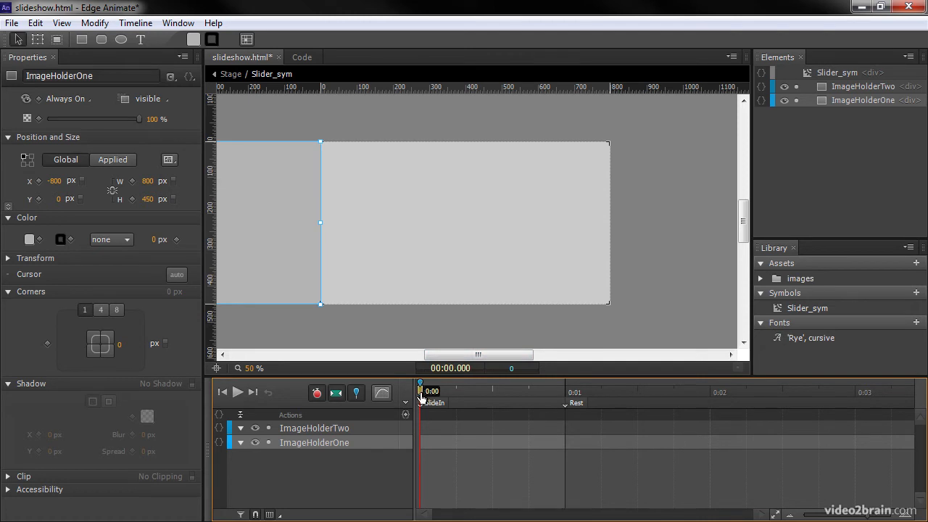
Pin the animation start at 0:00 and set the playhead at 0:01 for the slide-in span
drag(420, 391, 486, 391)
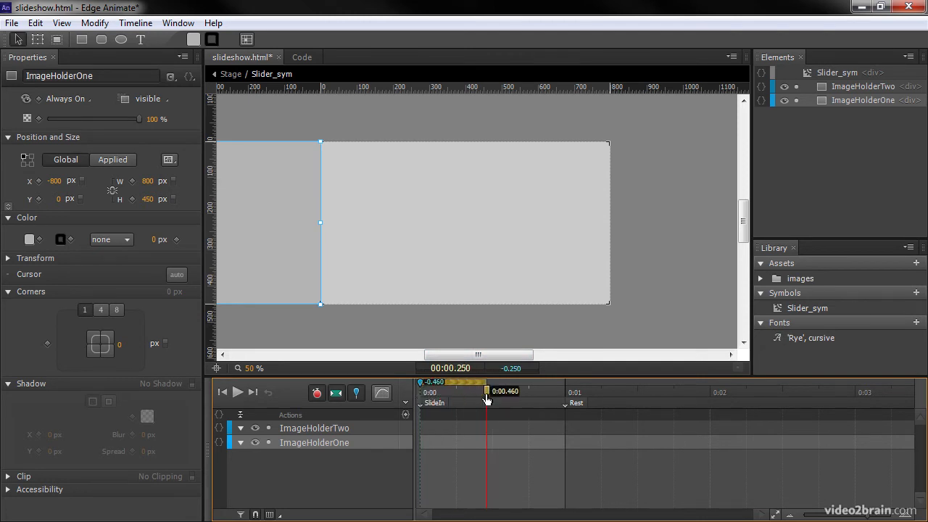
drag(486, 392, 493, 392)
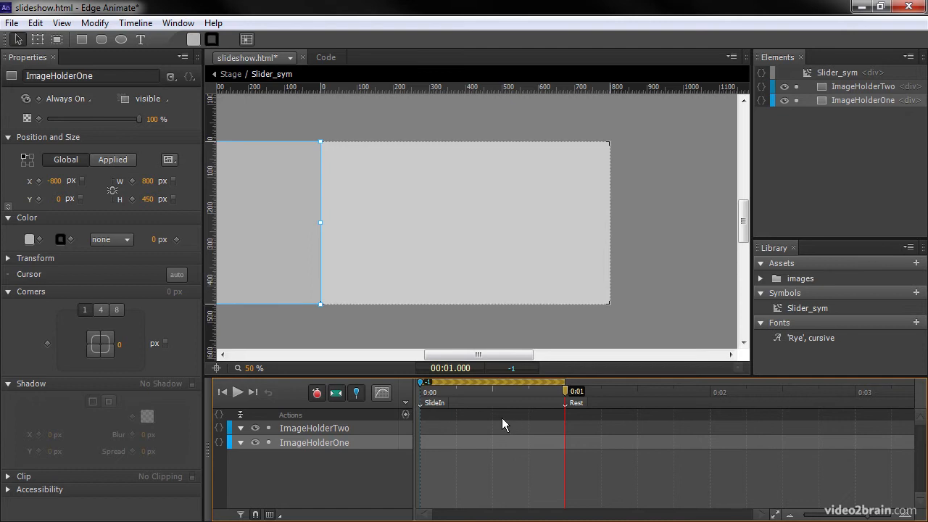
mouse_move(297, 269)
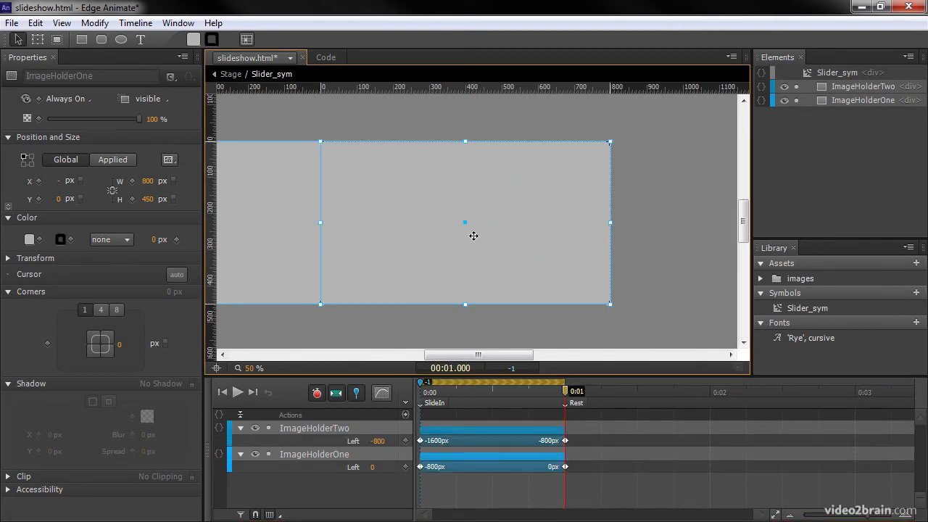
mouse_move(405, 211)
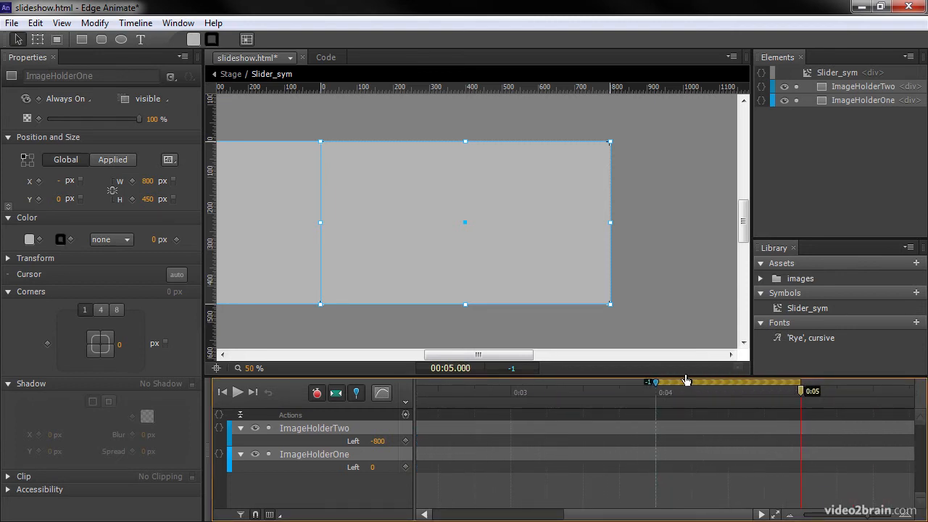
mouse_move(670, 399)
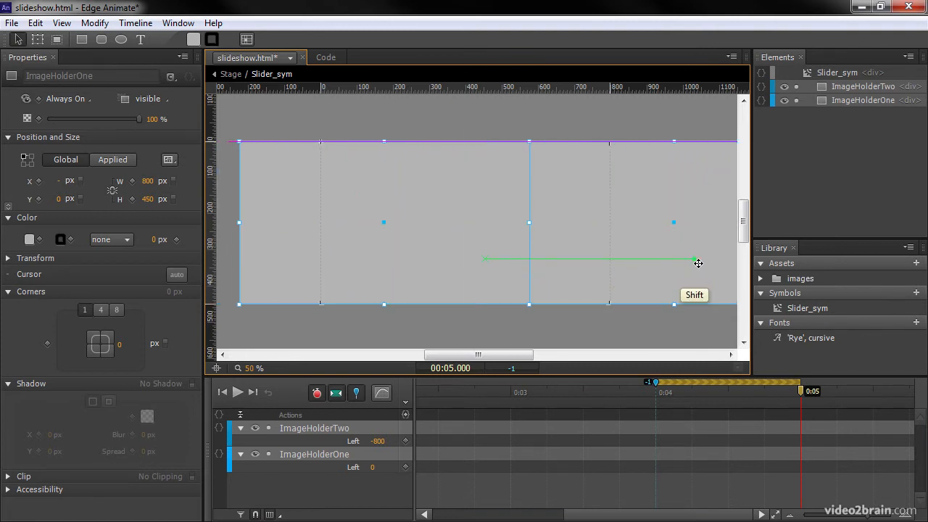
Shift both image holders 800 px right to create the 4–5 s slide-out
drag(699, 262, 509, 270)
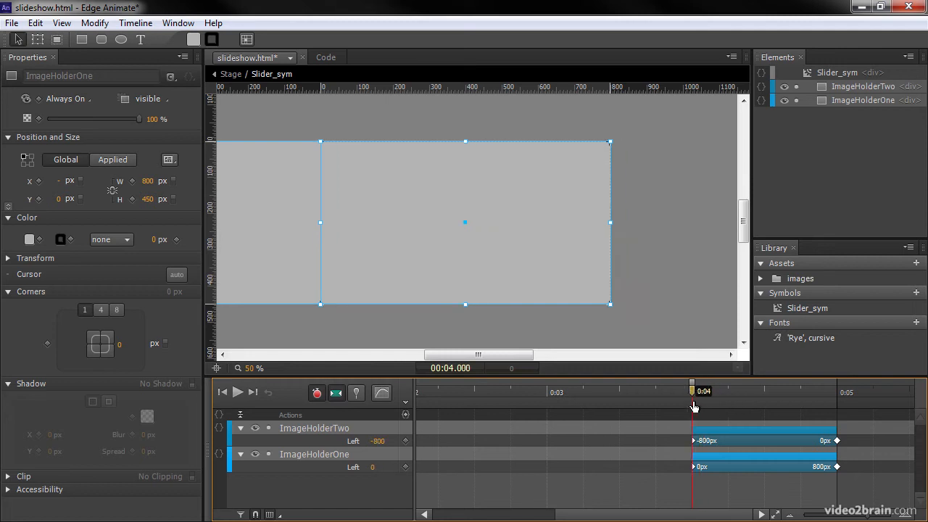
mouse_move(728, 426)
text(SlideOut)
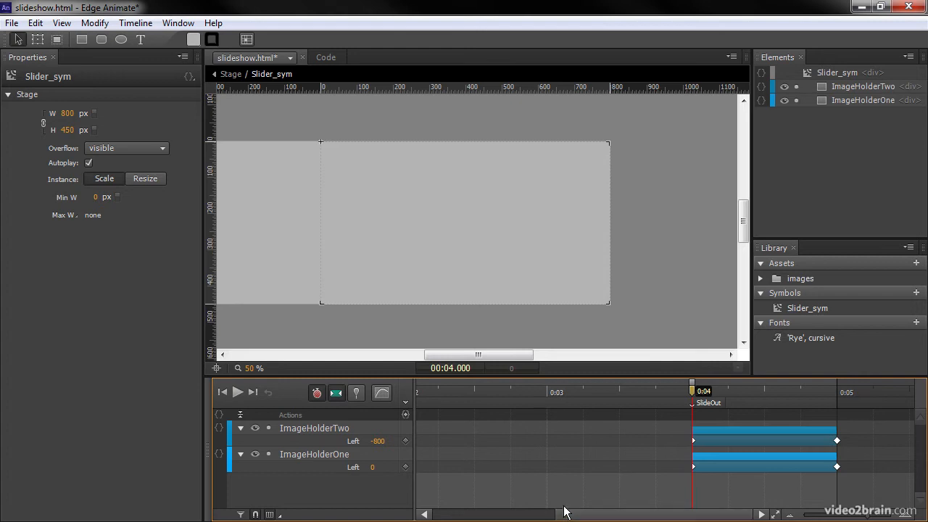
mouse_move(597, 403)
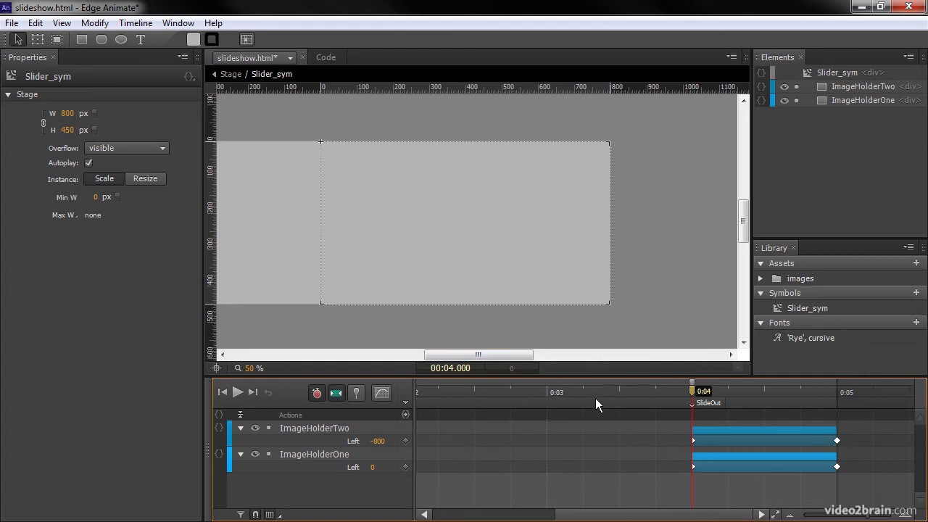
Set the playhead at 3.75 s and insert a trigger on the Actions row
drag(692, 392, 655, 392)
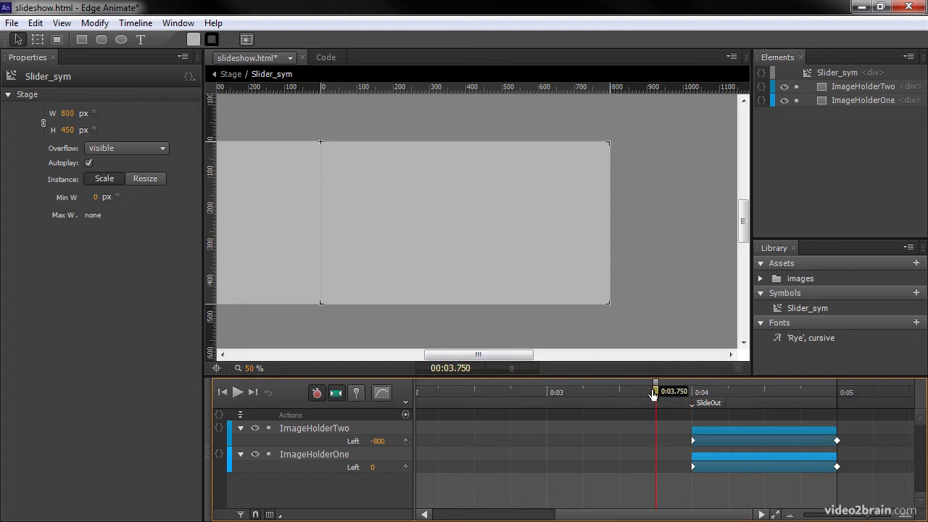
mouse_move(681, 402)
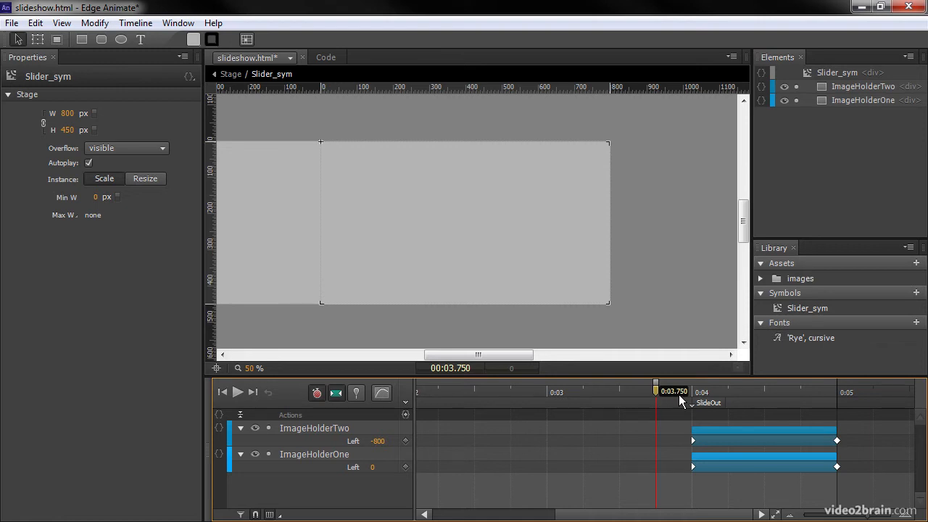
mouse_move(672, 404)
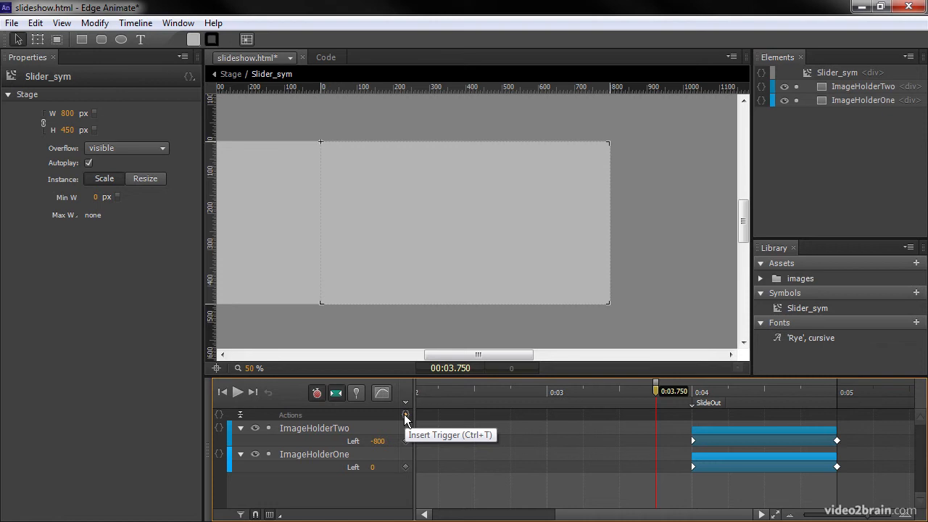
click(406, 414)
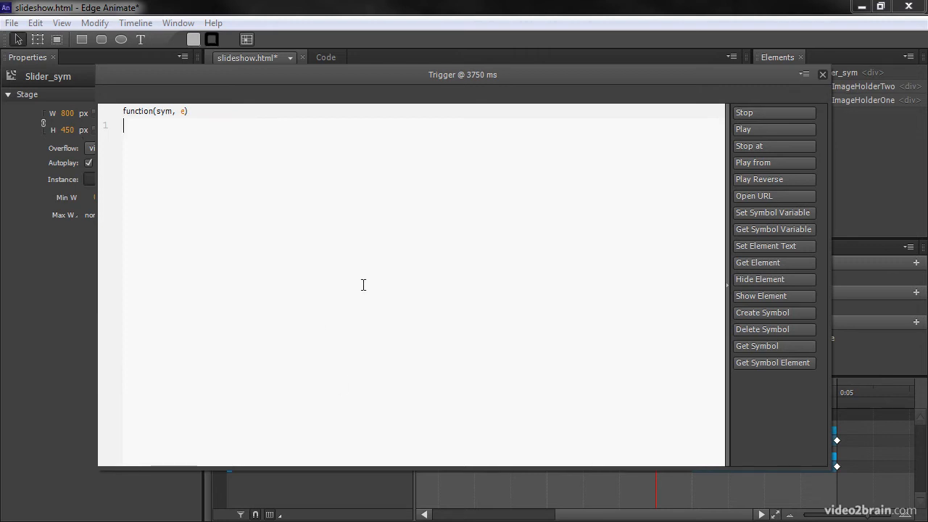
mouse_move(341, 282)
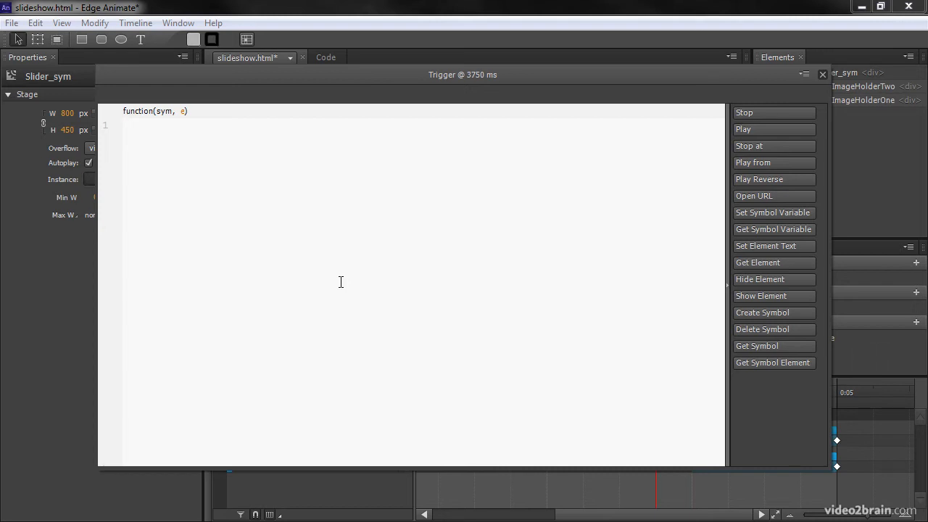
Write sym.getComposition().getStage().grabNewImage(); in the 3750 ms trigger and select the line for copying
text(s)
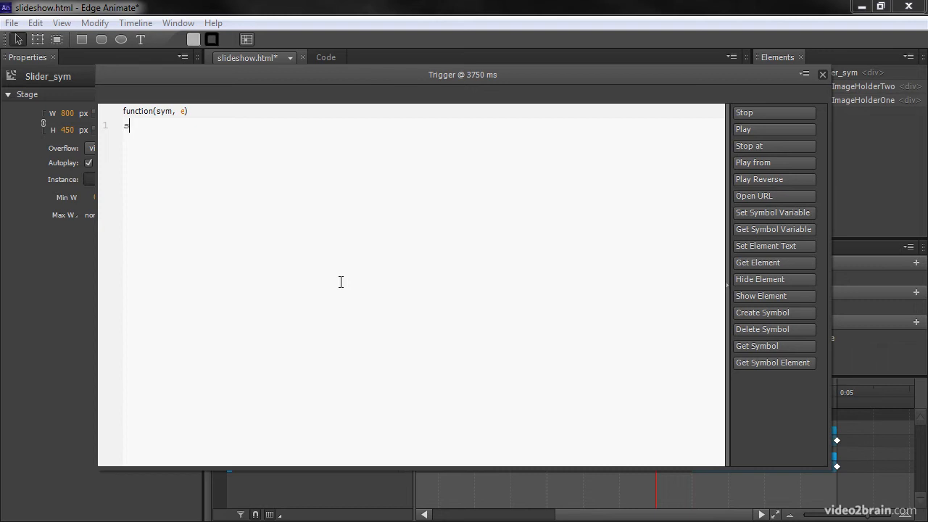
text(ym)
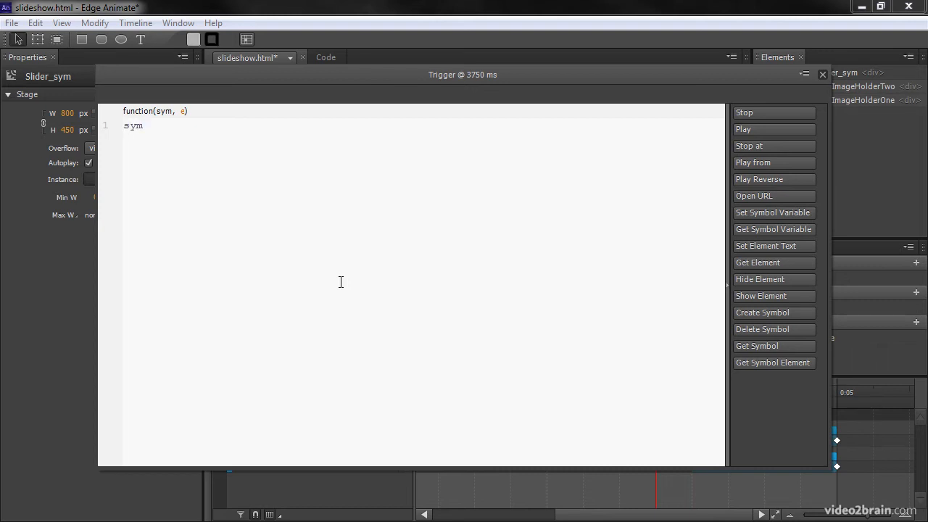
text(.ge)
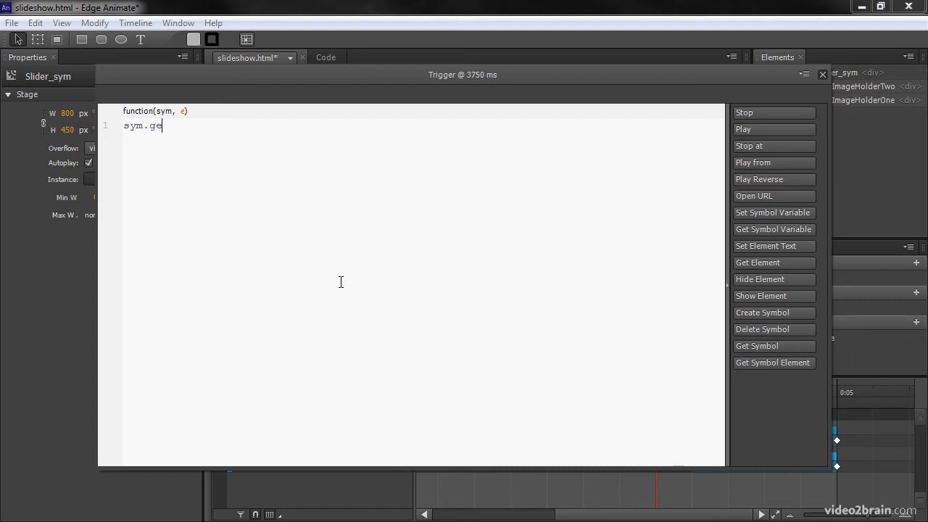
text(tComposi)
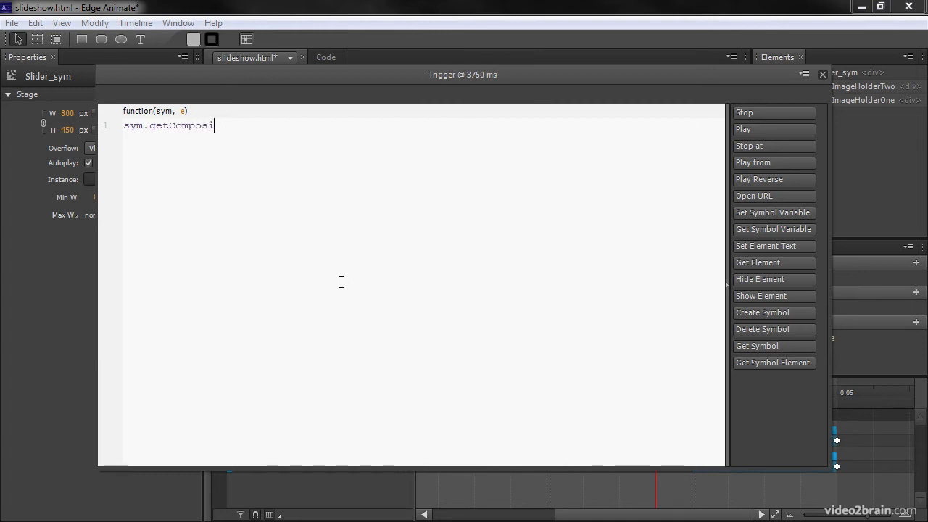
text(tion())
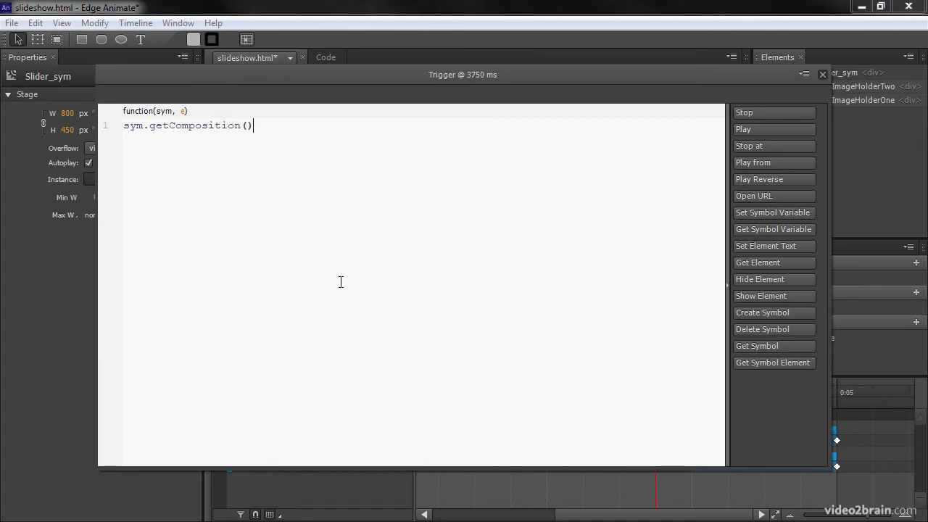
text(.getSt)
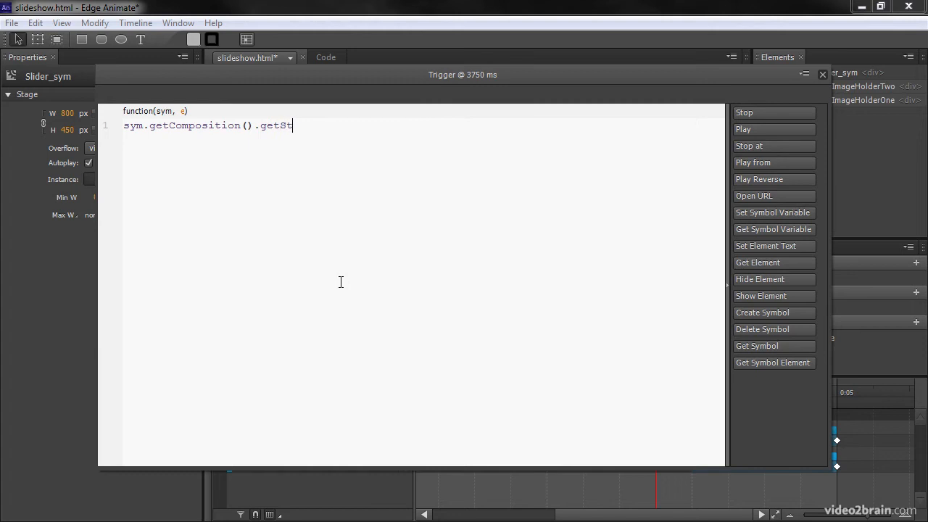
text(age().g)
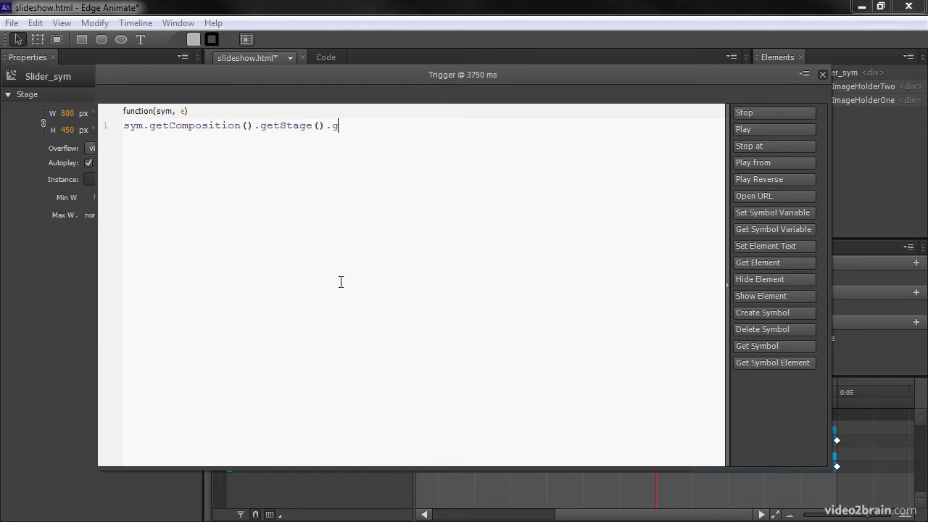
text(rabN)
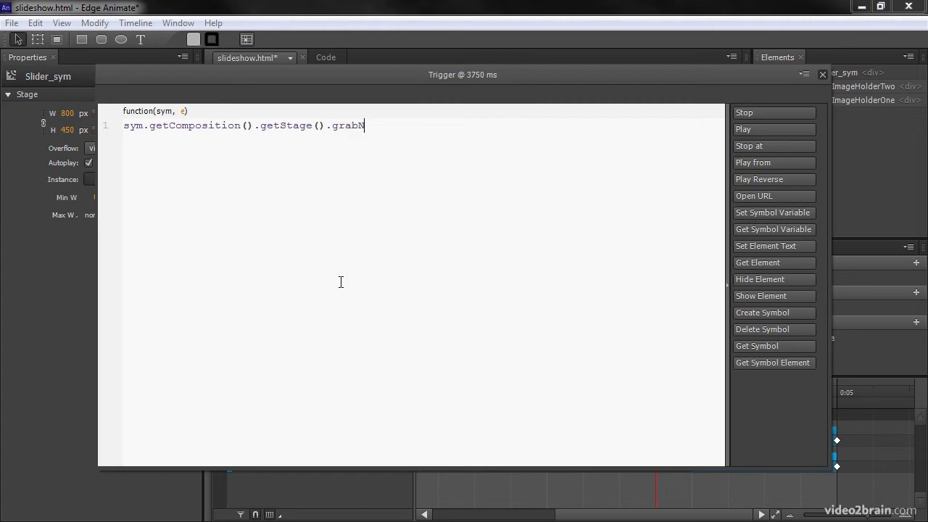
text(ewImag)
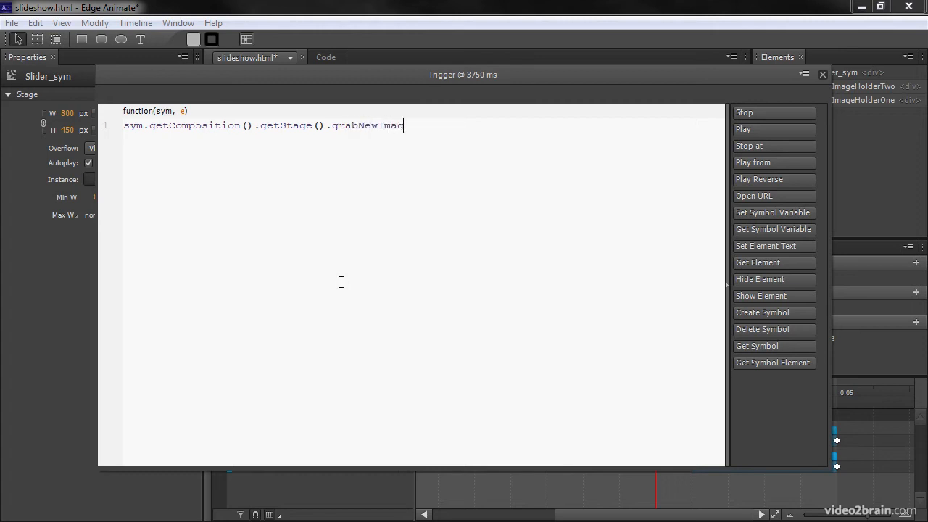
text(e();)
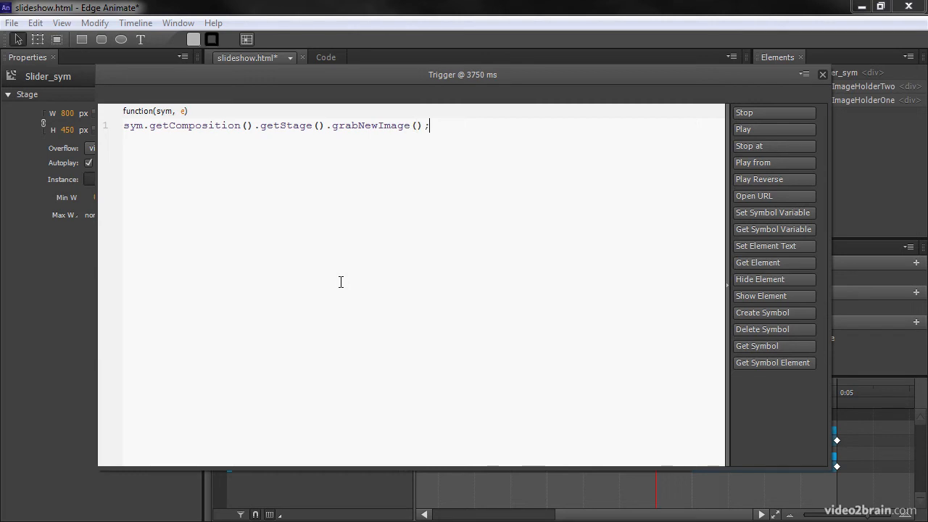
triple_click(275, 125)
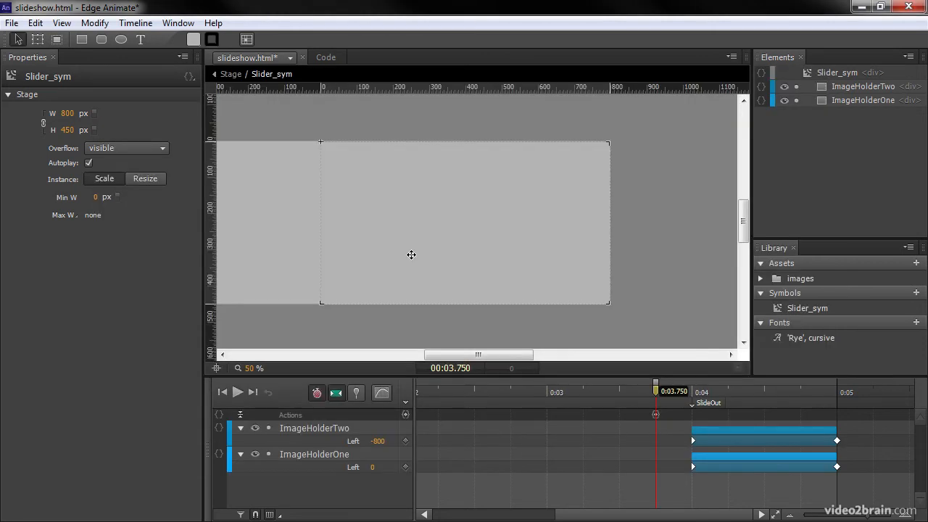
Insert a 5-second trigger calling setOldImage in place of grabNewImage and close the editor
drag(656, 383, 663, 383)
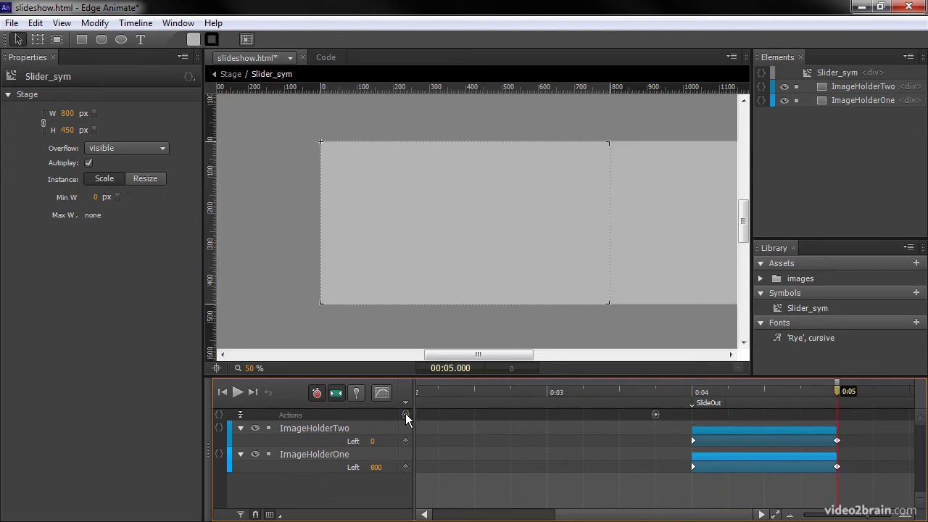
click(405, 415)
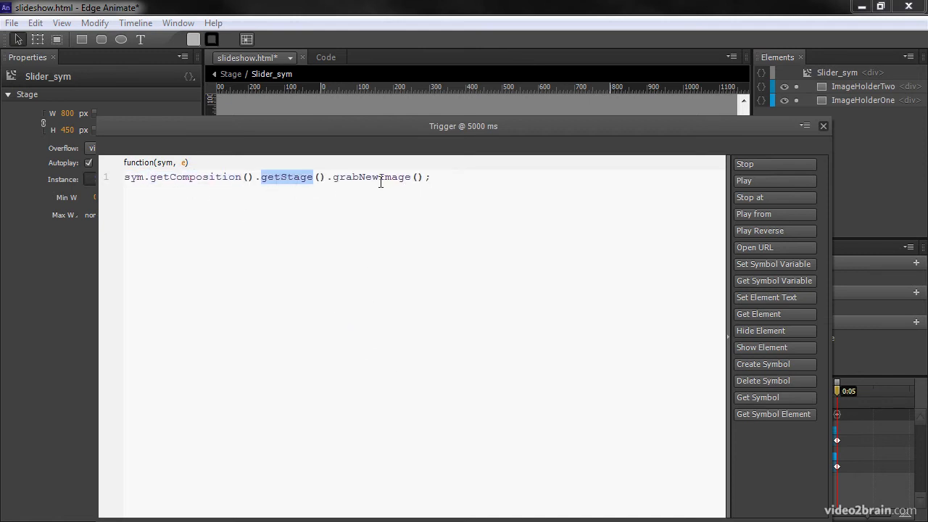
double_click(370, 177)
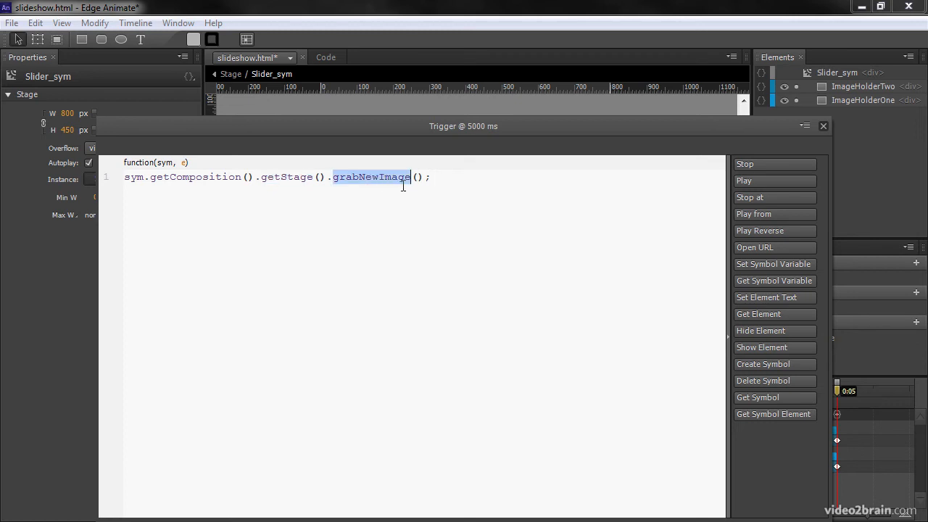
text(setOld)
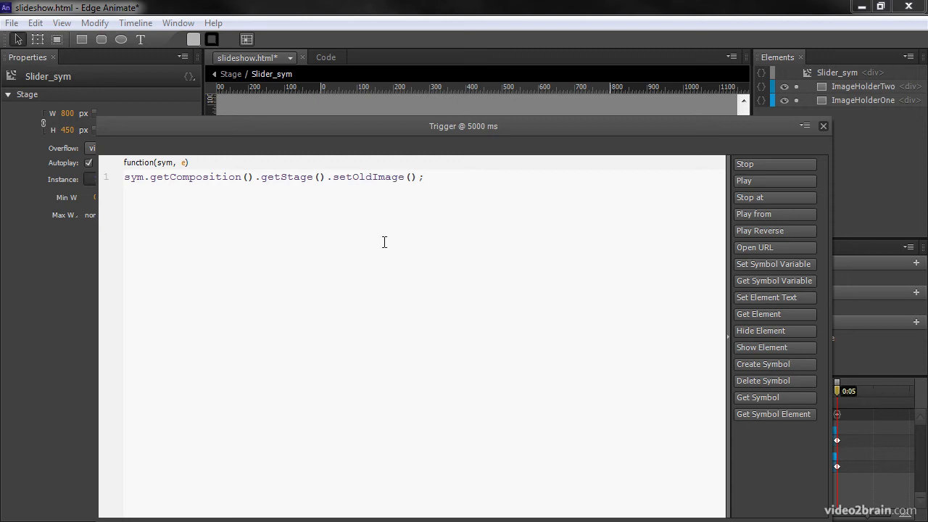
click(823, 125)
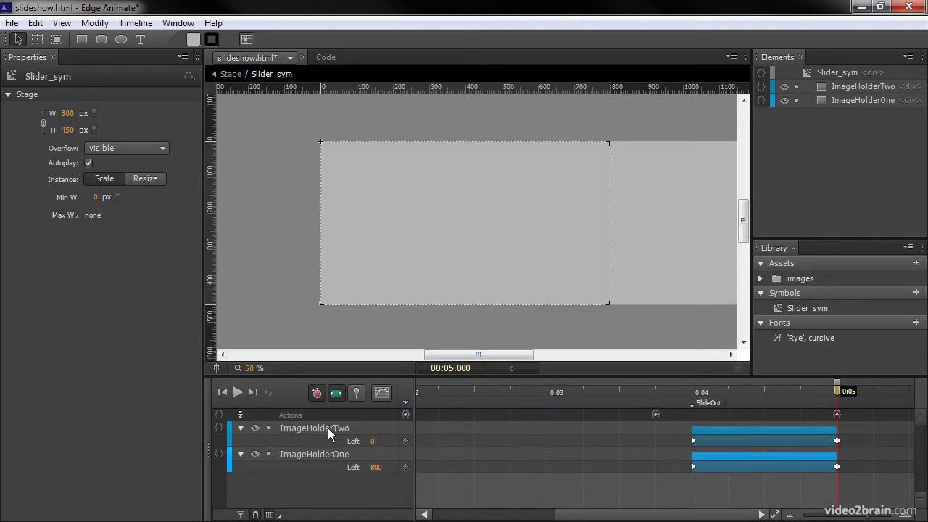
Return to the main Stage and open its creationComplete code loading photos.json into imageArray
click(314, 454)
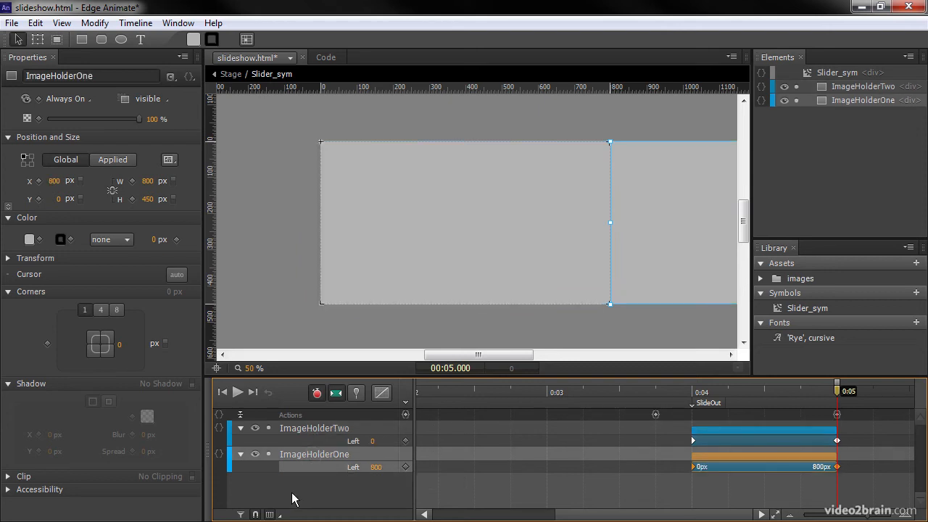
mouse_move(321, 88)
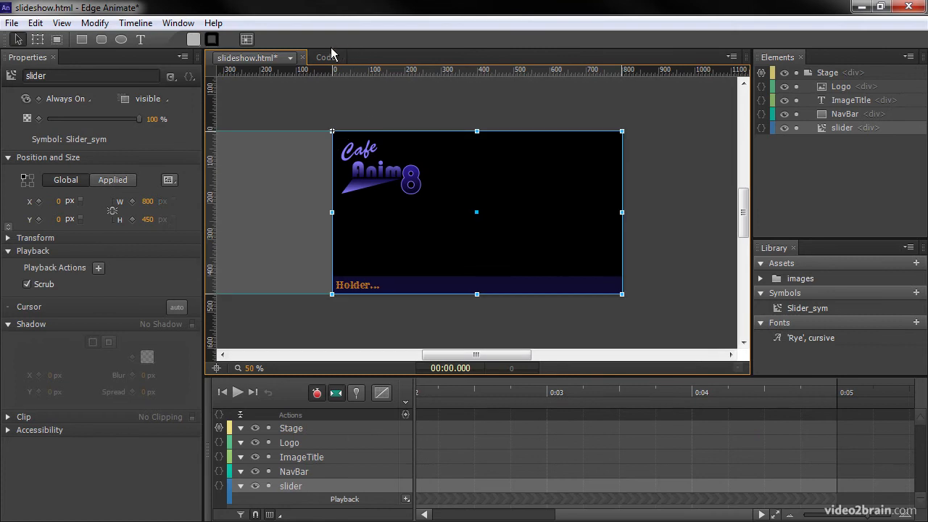
click(326, 57)
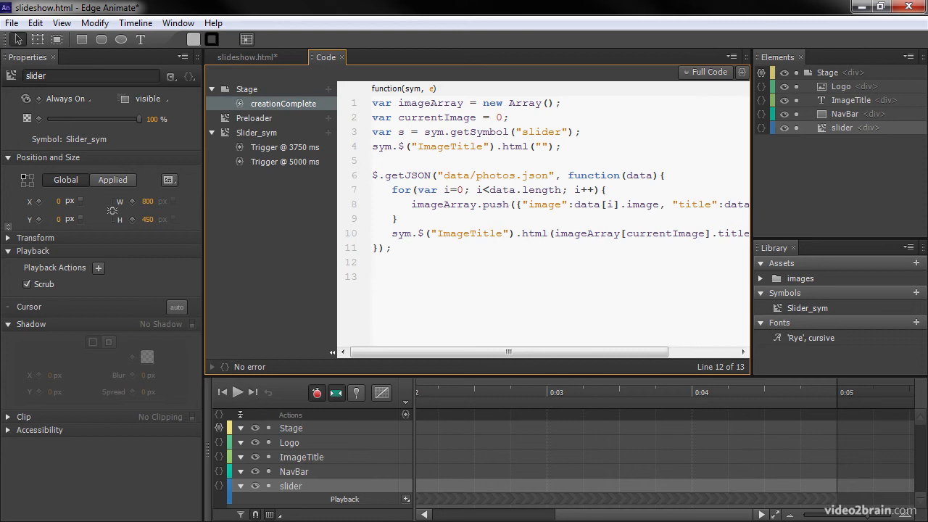
Start the sym.grabNewImage stage function that increments currentImage and wraps back to zero past four
click(420, 276)
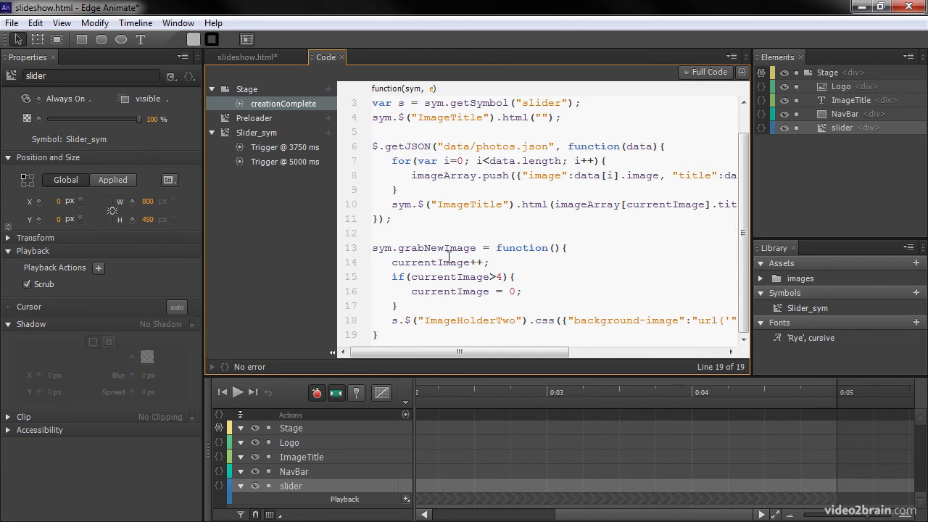
double_click(522, 247)
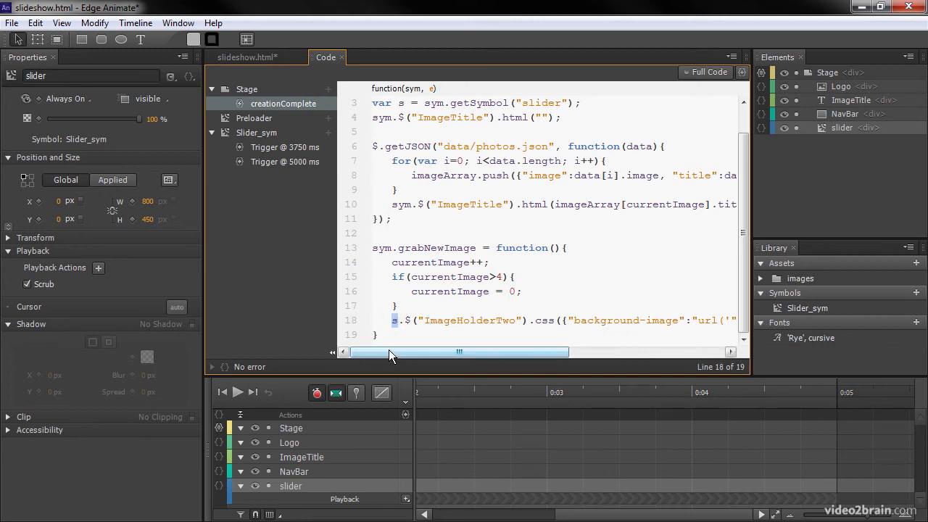
scroll(right, 3)
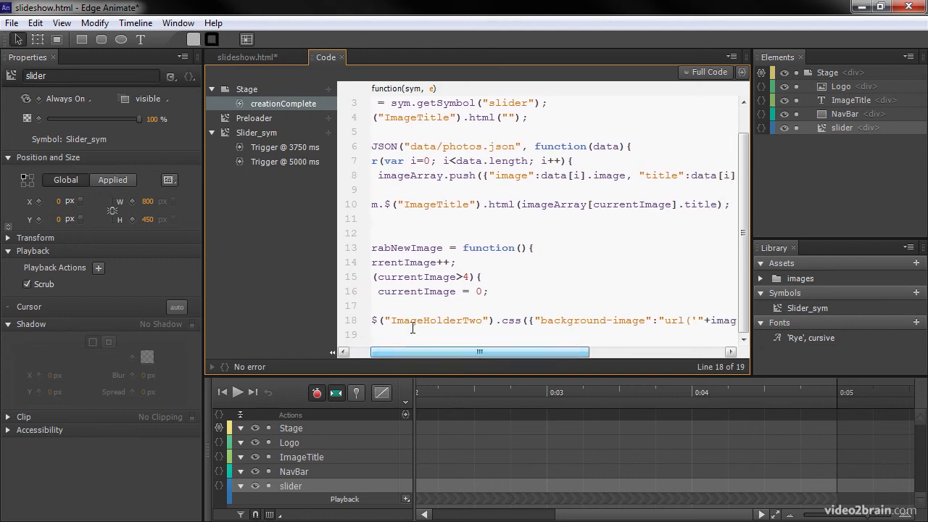
double_click(436, 319)
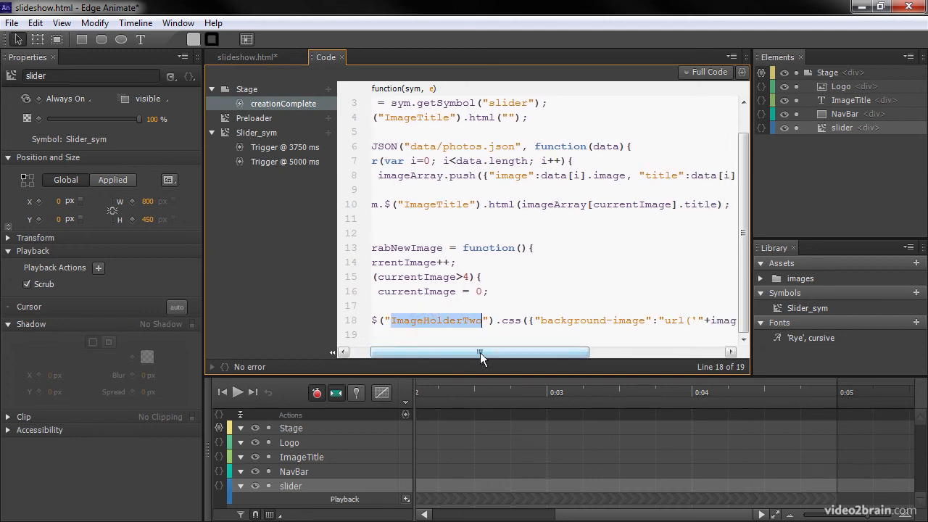
drag(478, 352, 515, 352)
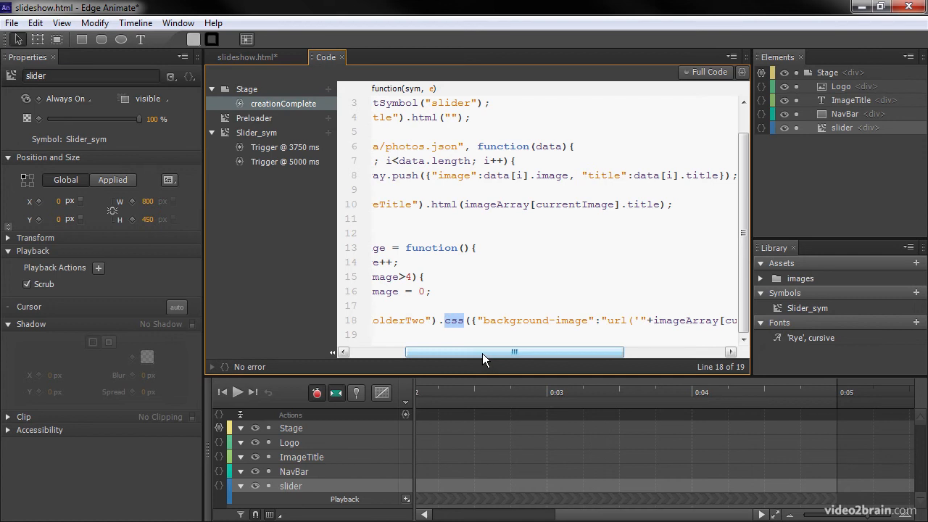
drag(515, 351, 569, 352)
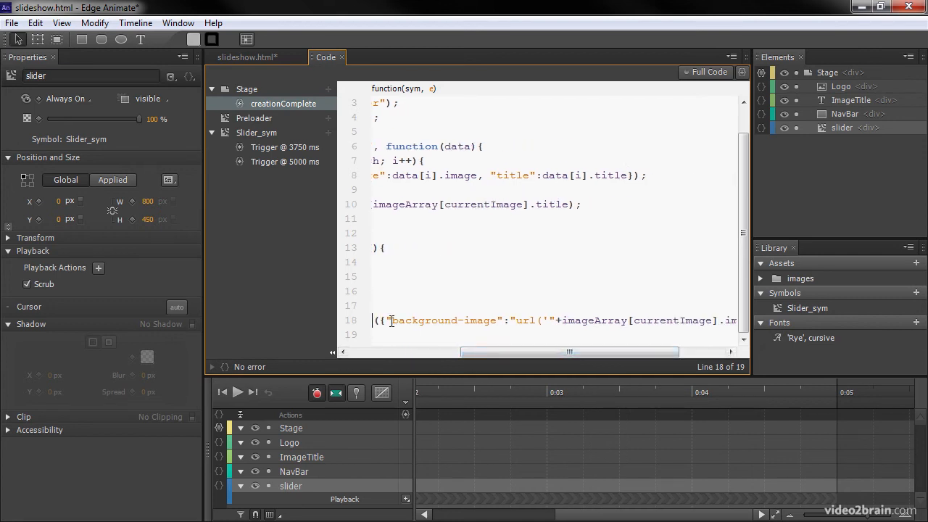
Have grabNewImage set ImageHolderTwo's background-image to the current image URL
double_click(443, 319)
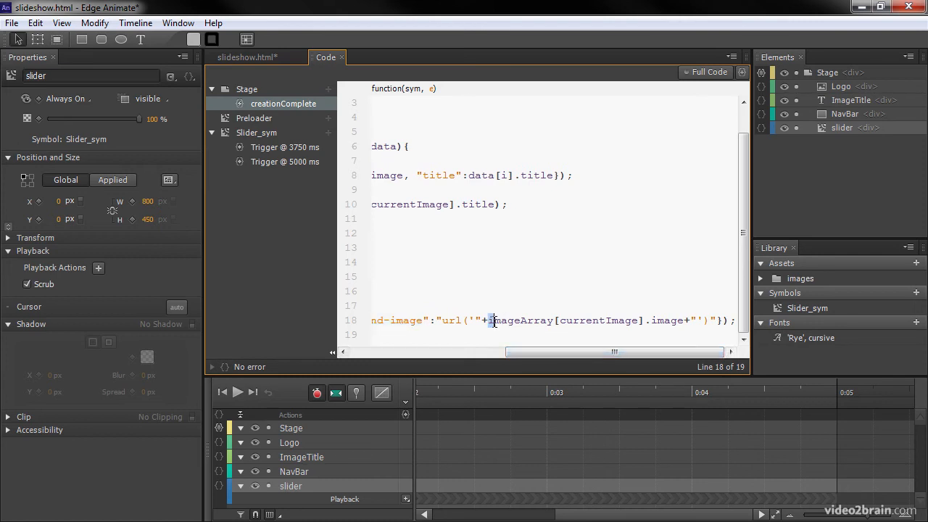
double_click(521, 320)
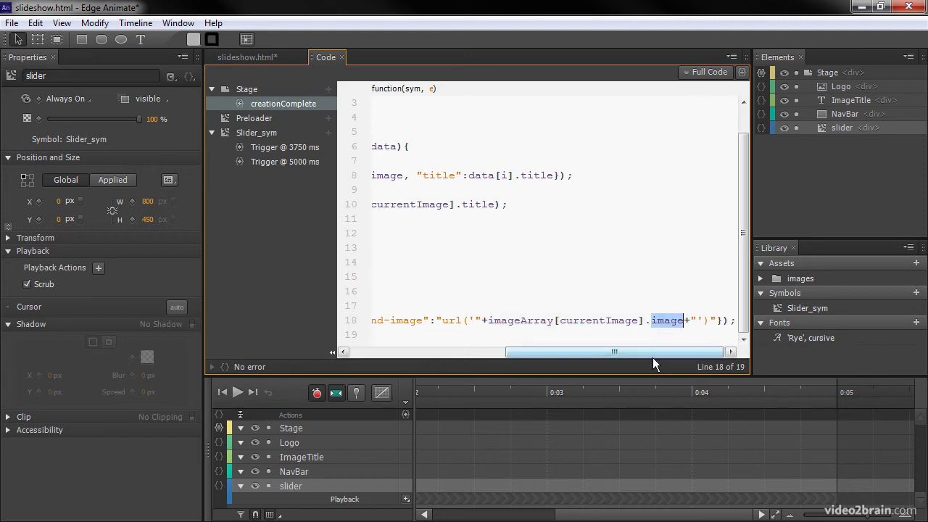
drag(614, 352, 460, 352)
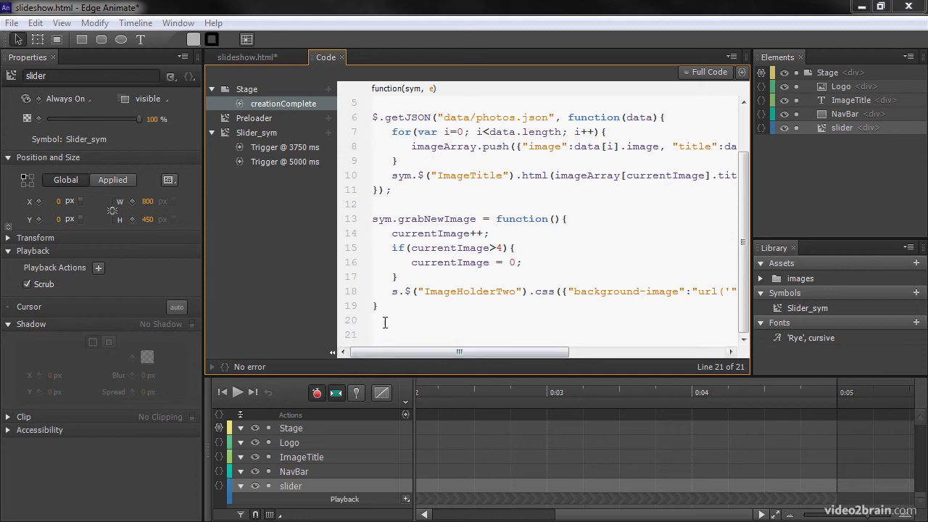
Write sym.setOldImage setting ImageHolderOne's background to the current image and ImageTitle's html
scroll(down, 3)
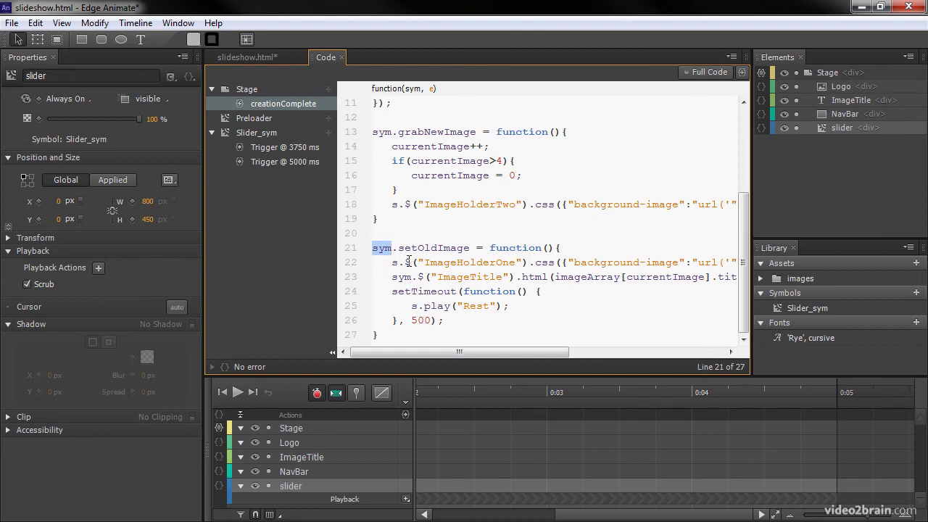
double_click(433, 248)
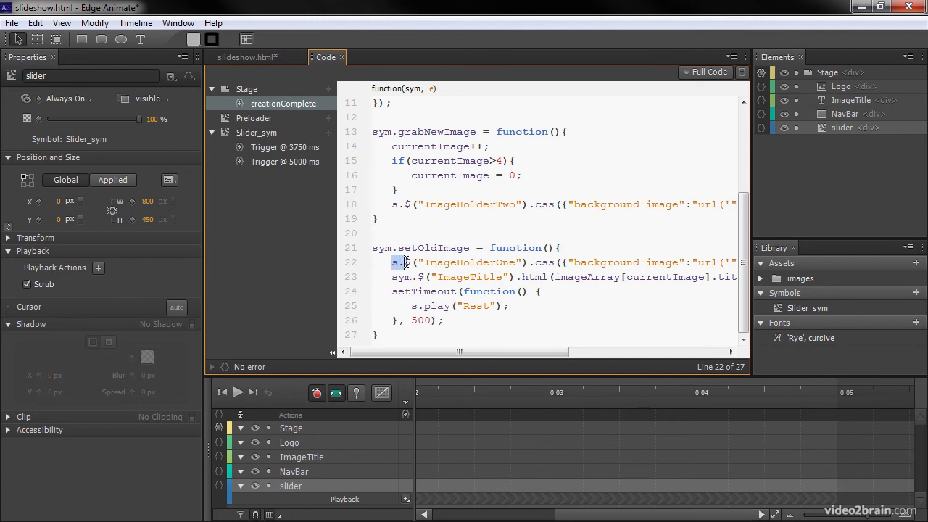
drag(460, 352, 557, 351)
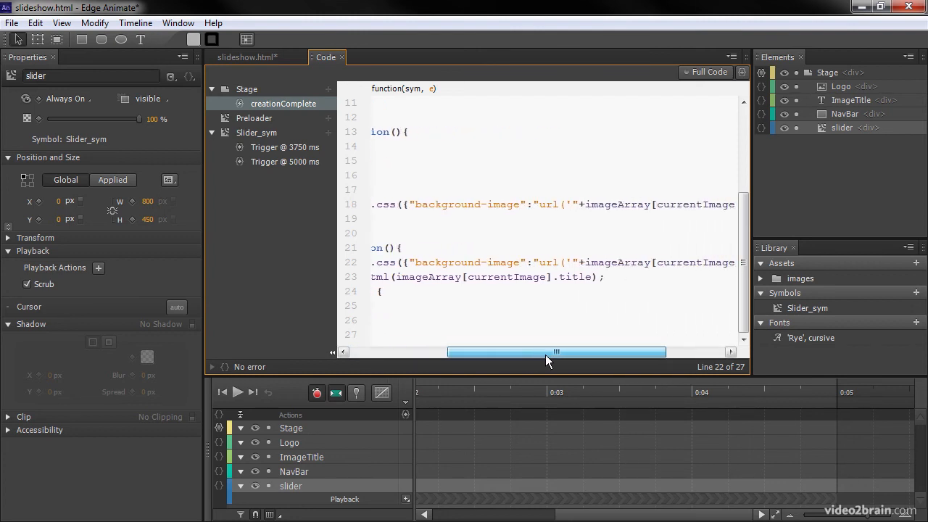
double_click(597, 262)
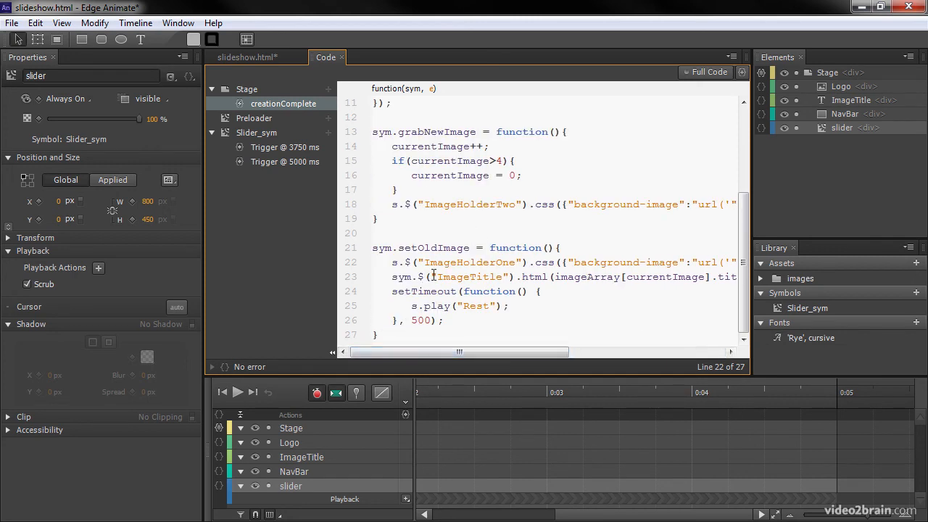
double_click(397, 277)
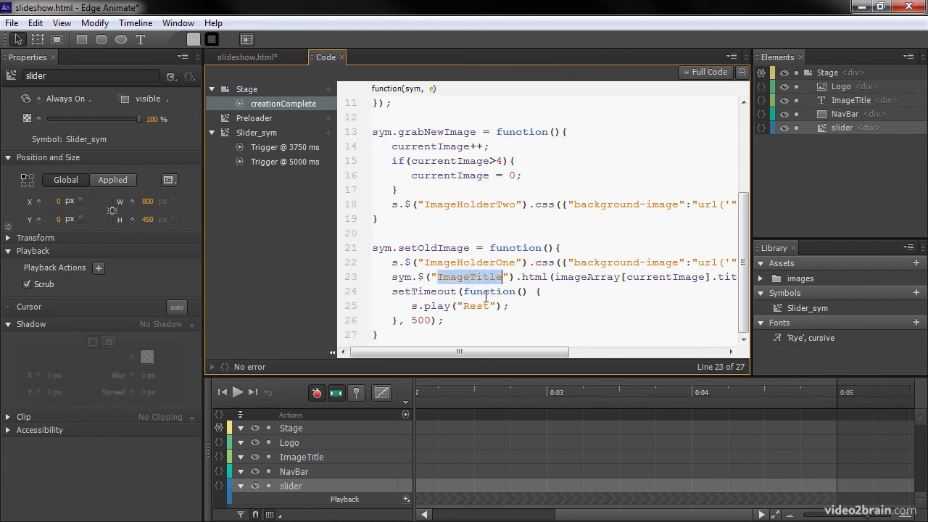
Add a 500 ms setTimeout in setOldImage that calls s.play("Rest")
drag(458, 352, 504, 352)
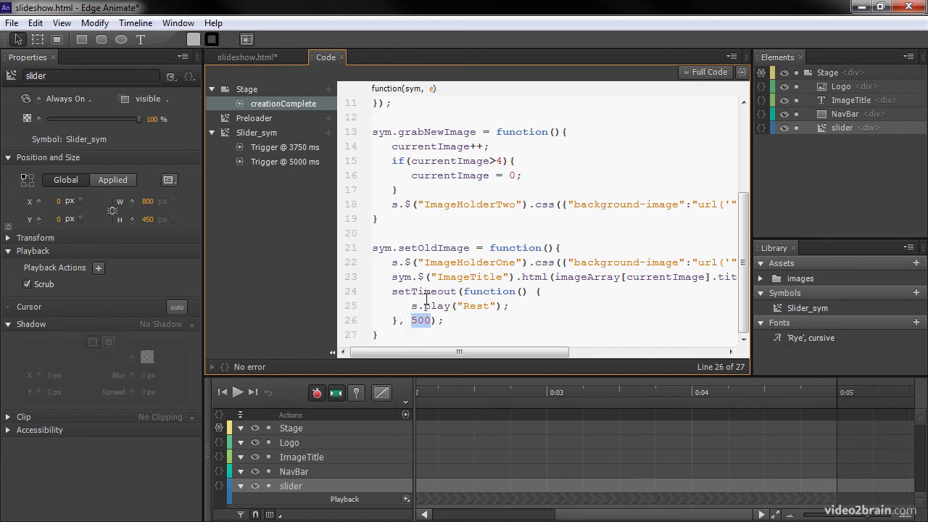
click(464, 305)
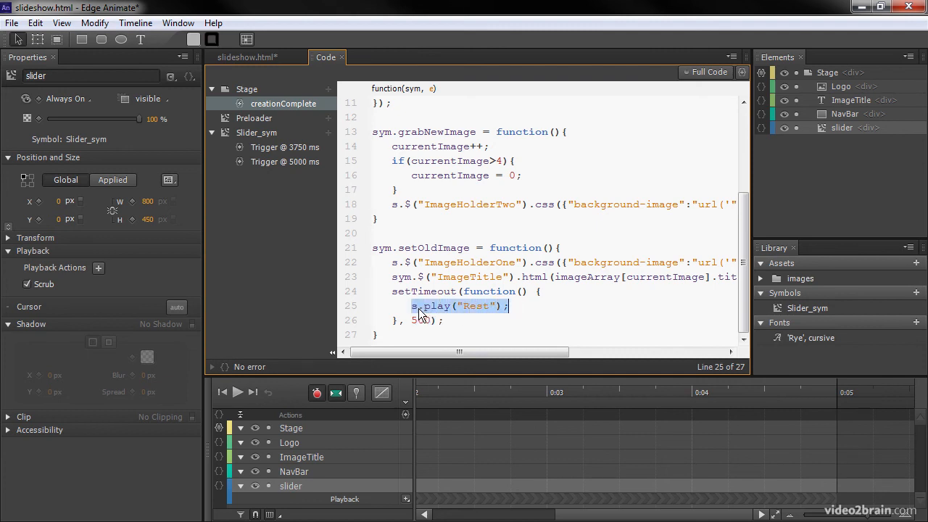
click(515, 306)
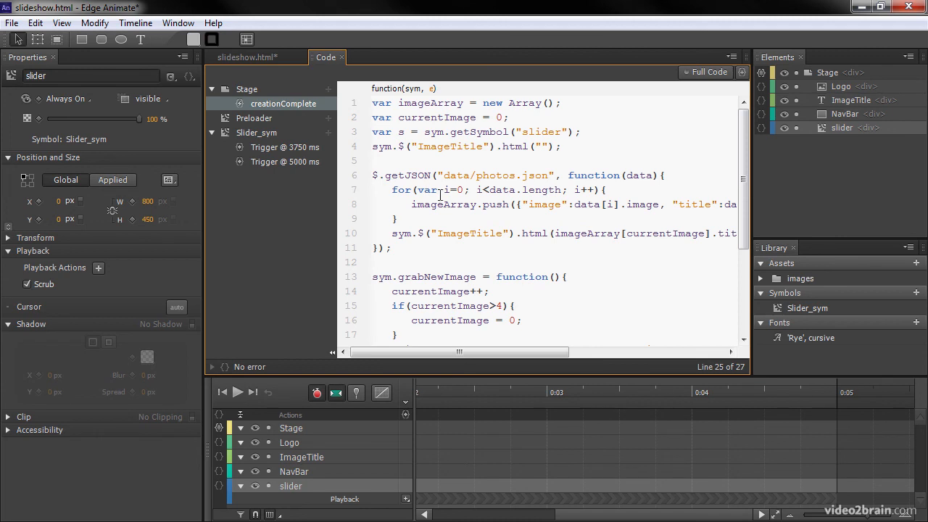
Inside the getJSON callback set ImageHolderOne's image and play Rest, then save the project
drag(459, 351, 499, 352)
text(s.play("Rest");)
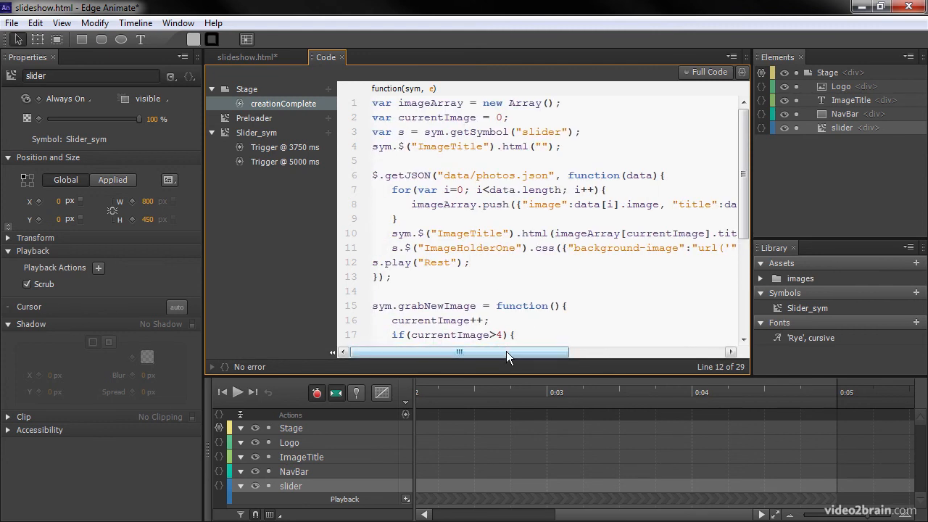
drag(458, 352, 559, 351)
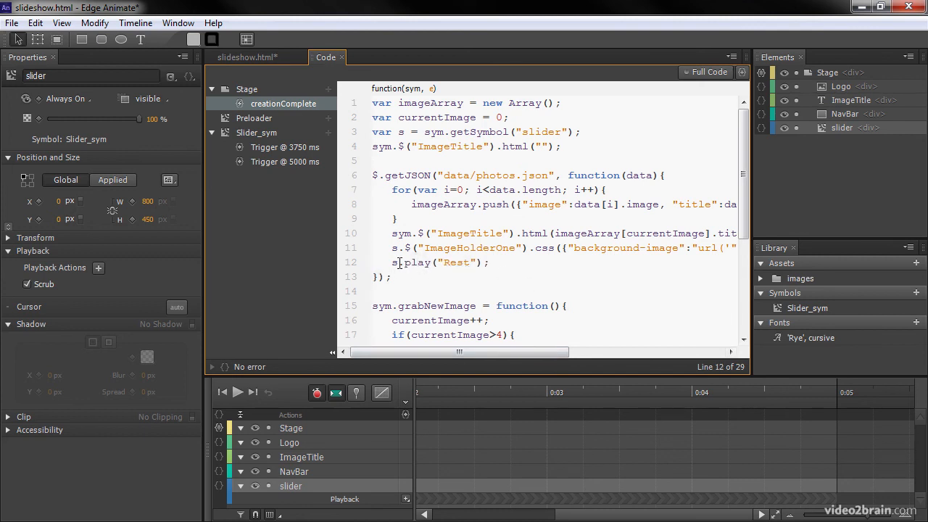
double_click(456, 263)
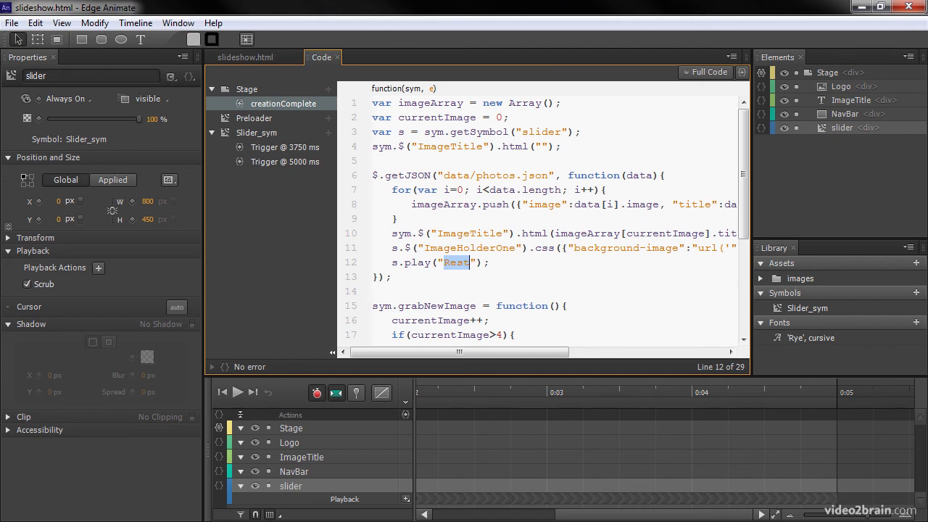
click(11, 23)
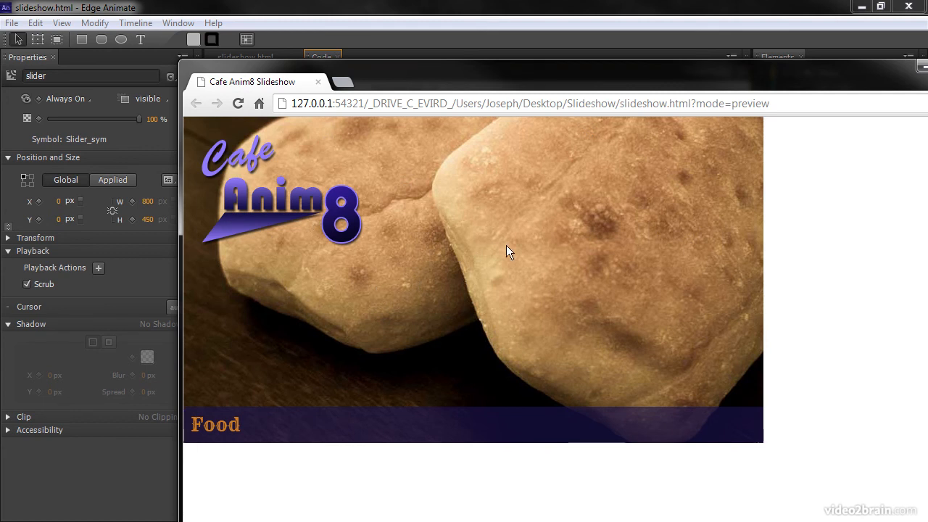
mouse_move(437, 252)
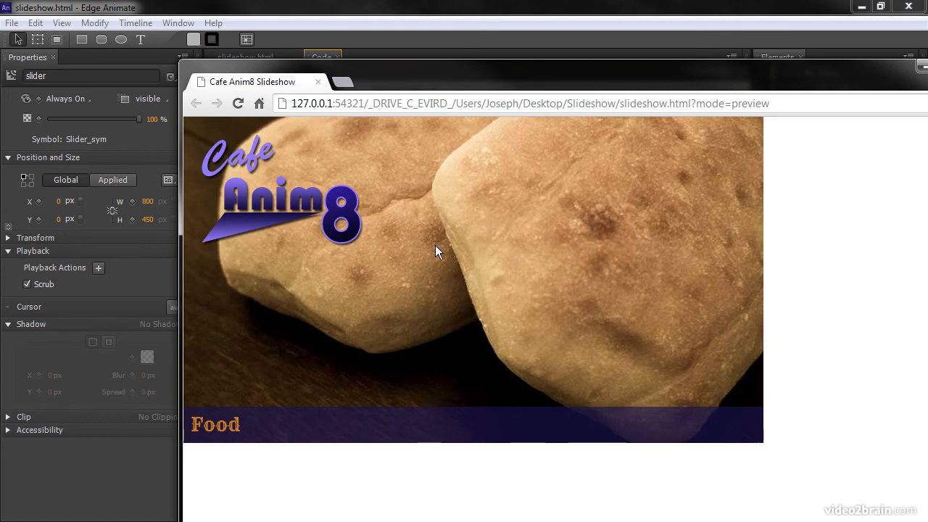